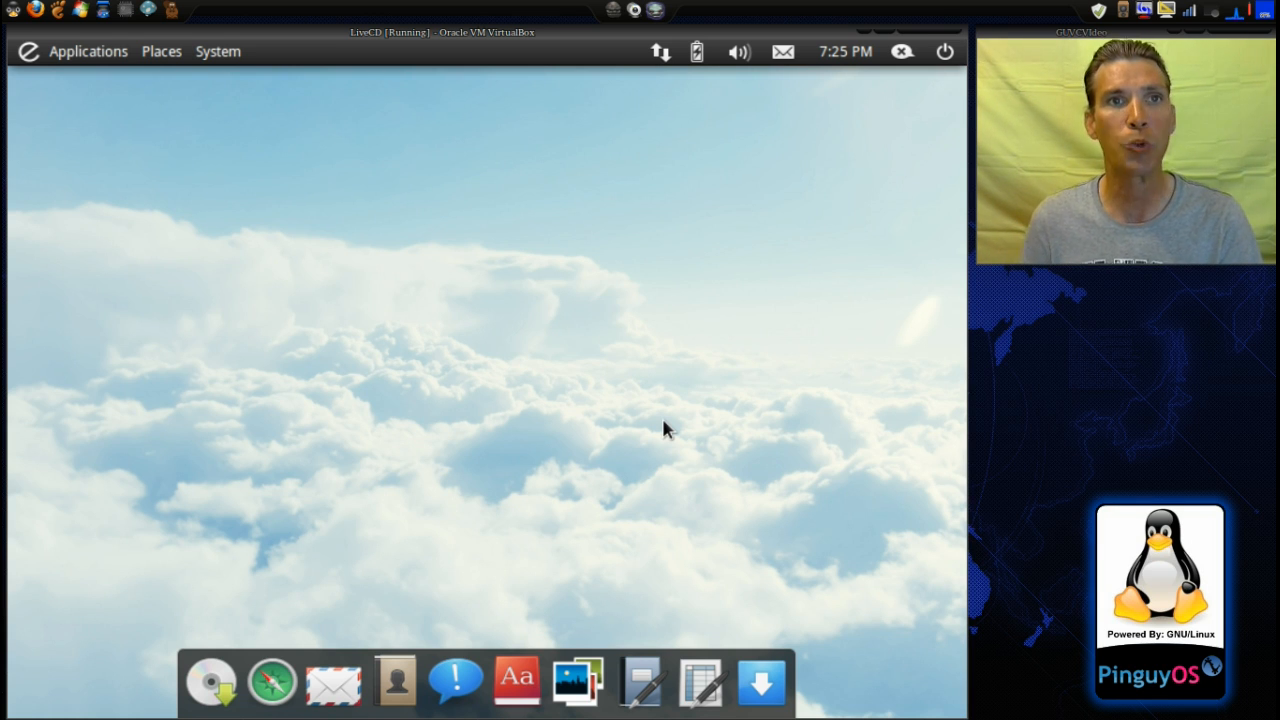
mouse_move(392, 238)
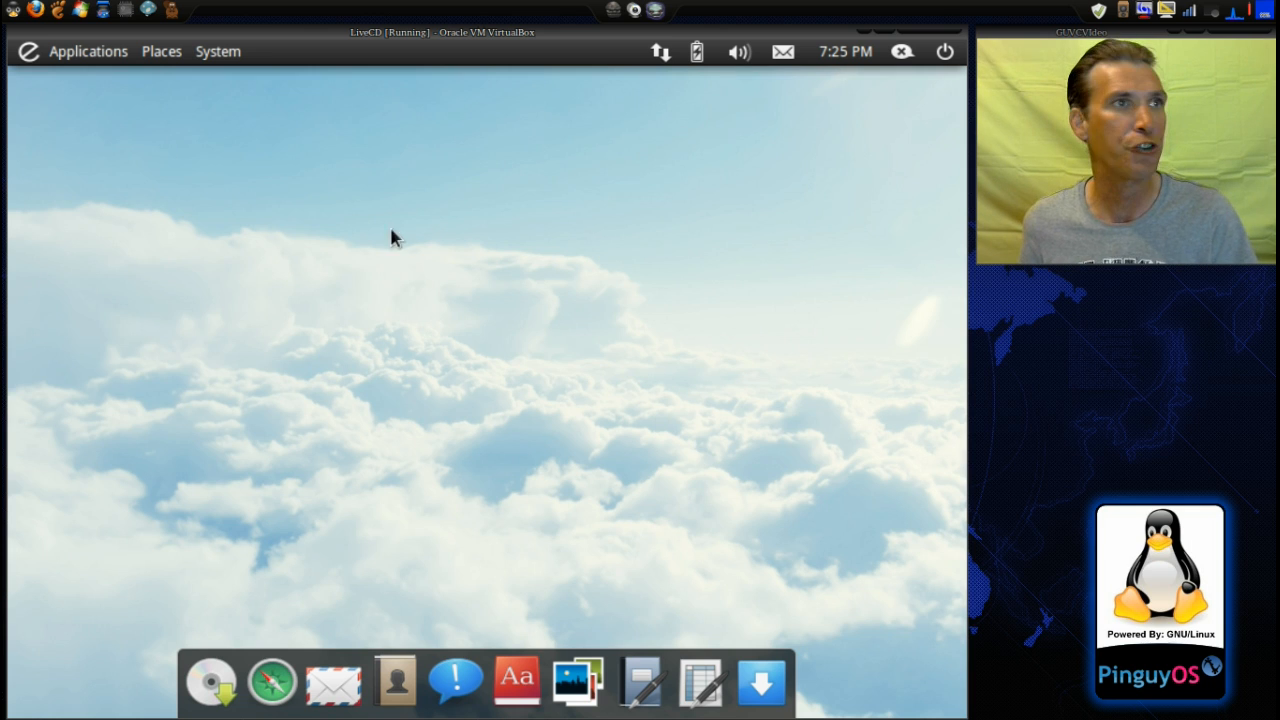
mouse_move(16, 84)
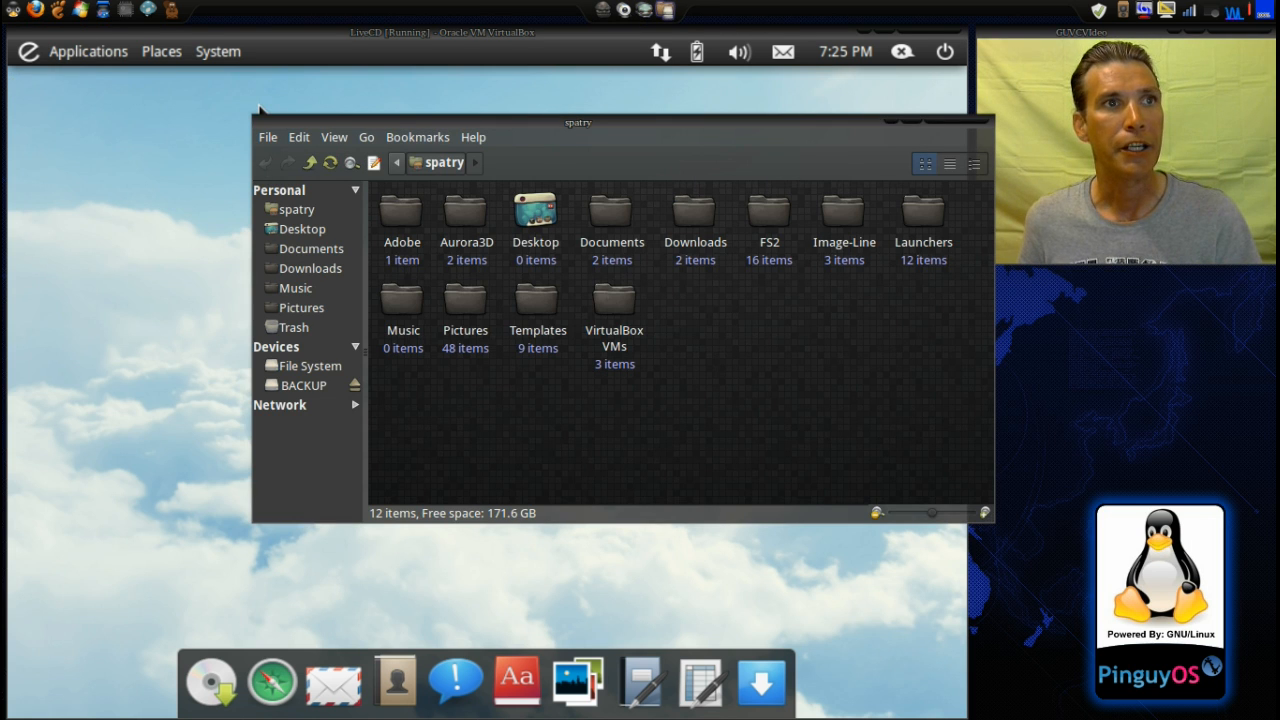
Step: Drag the Nautilus home-folder window around the desktop and settle it lower down
drag(578, 122, 690, 176)
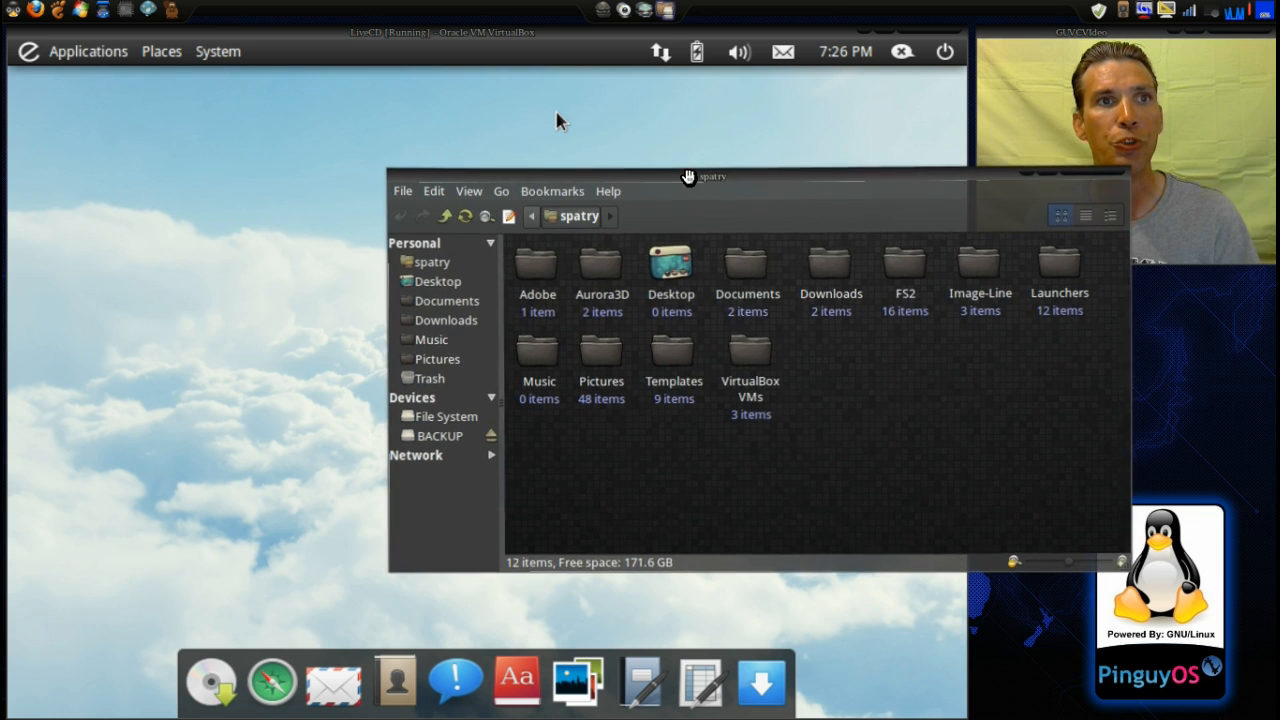
drag(688, 176, 800, 108)
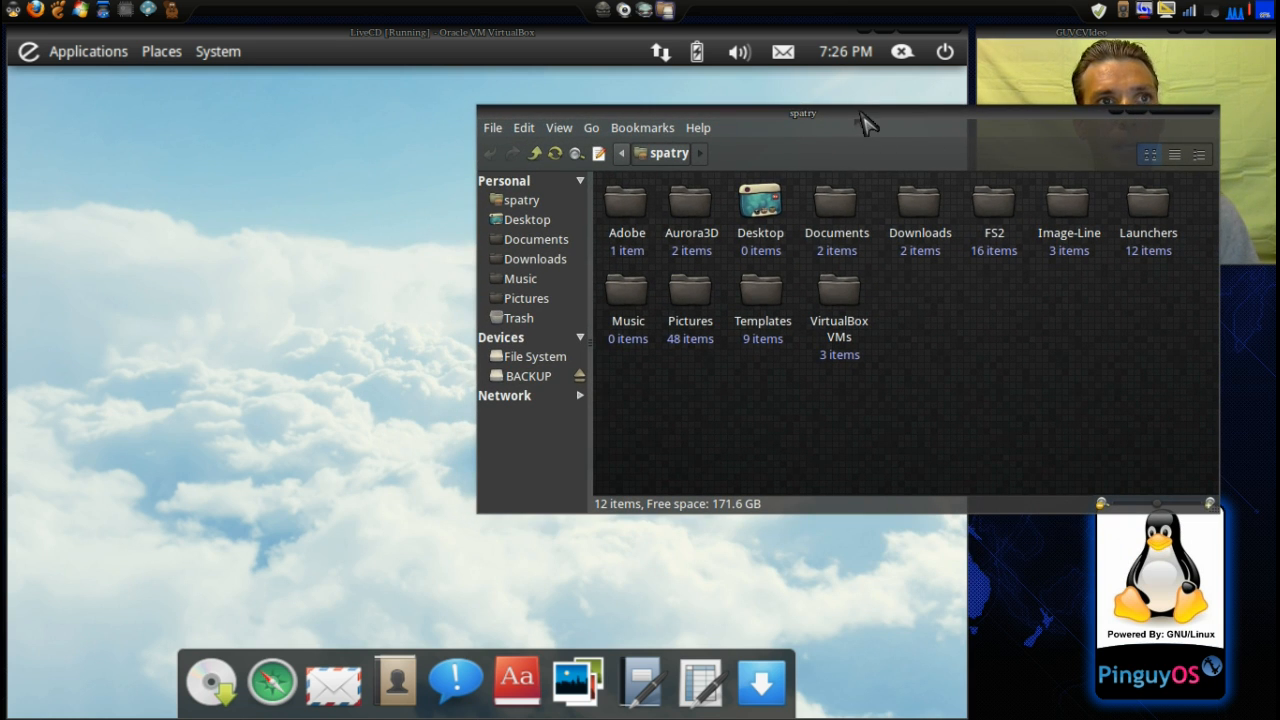
drag(804, 112, 714, 228)
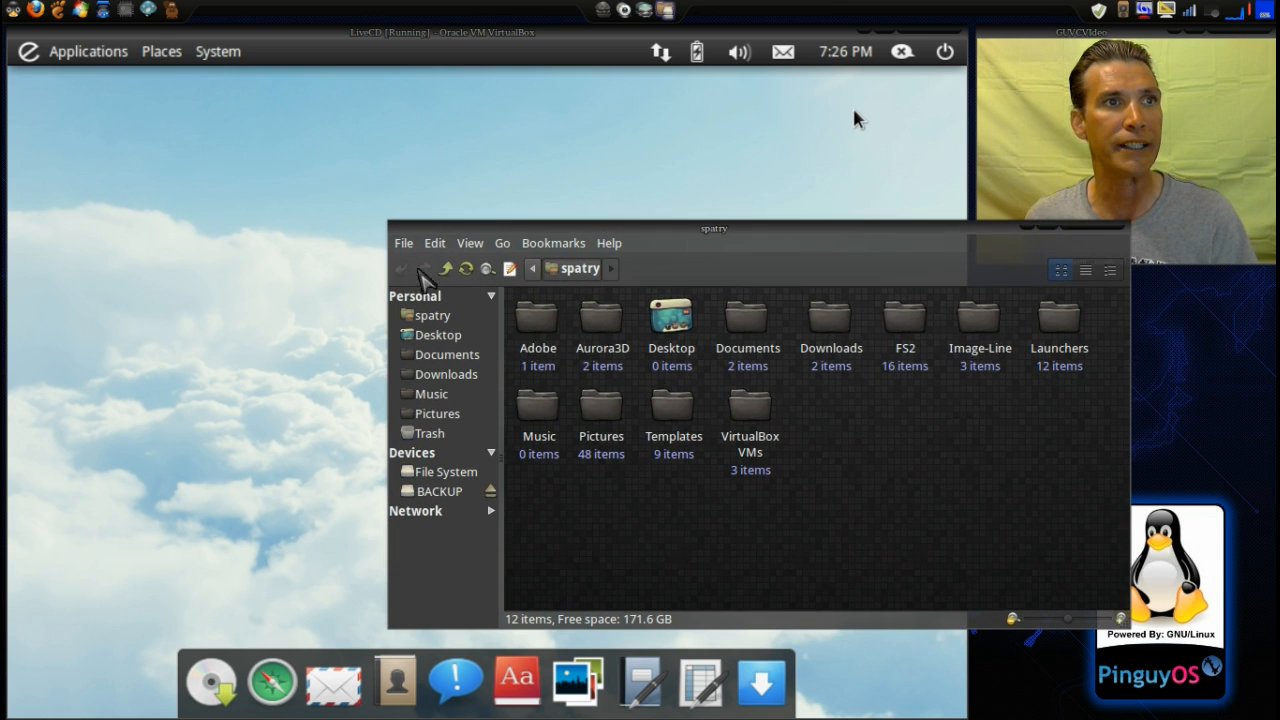
Step: Toggle View > Embed Terminal to briefly show a terminal pane inside Nautilus
click(468, 244)
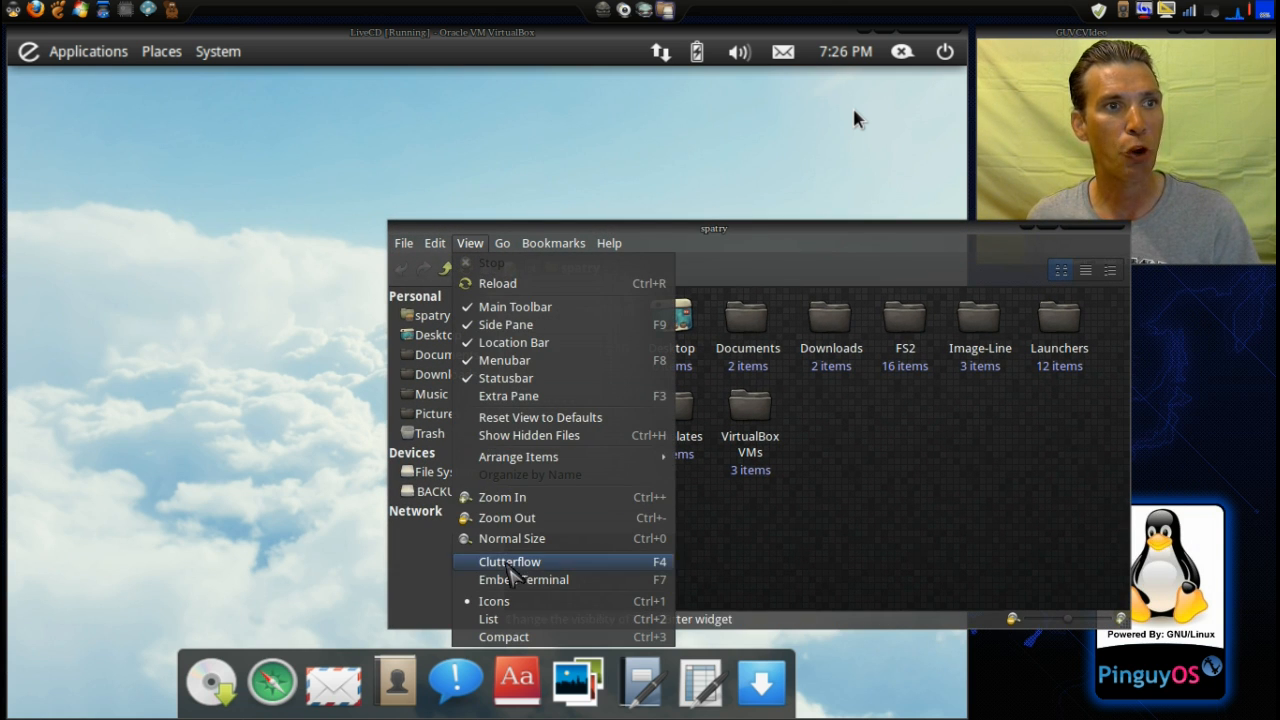
click(524, 580)
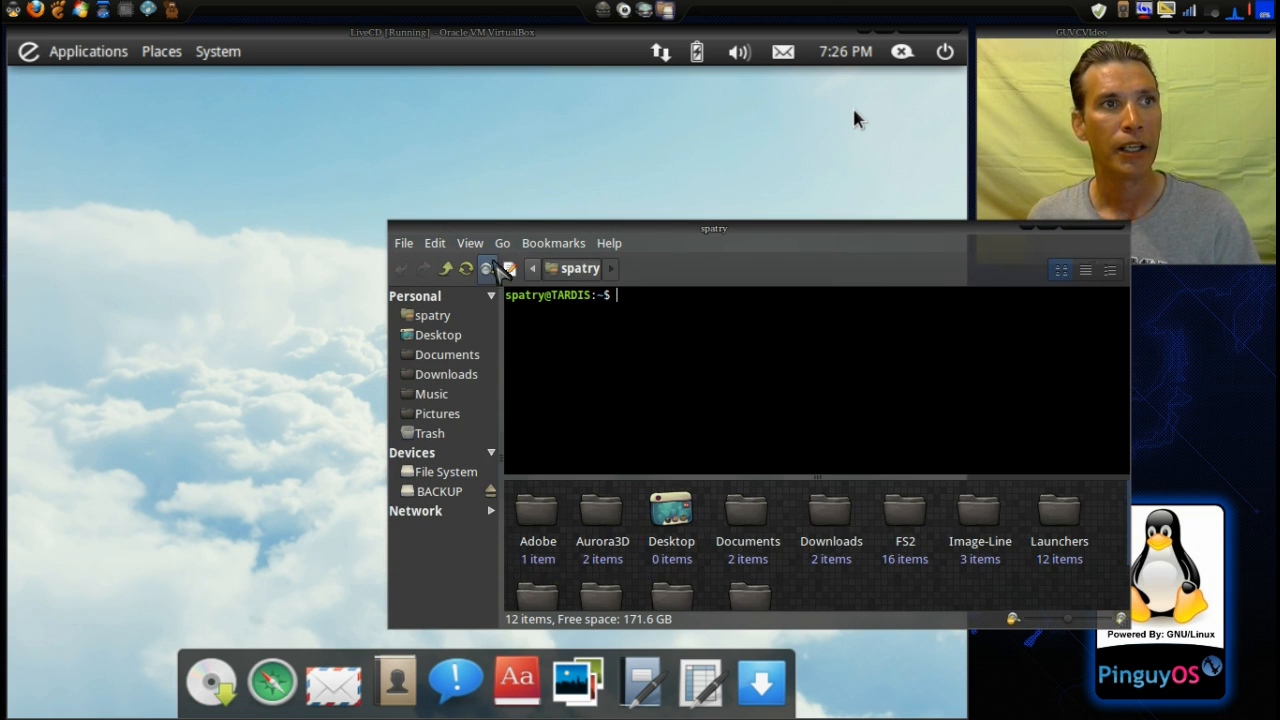
click(468, 244)
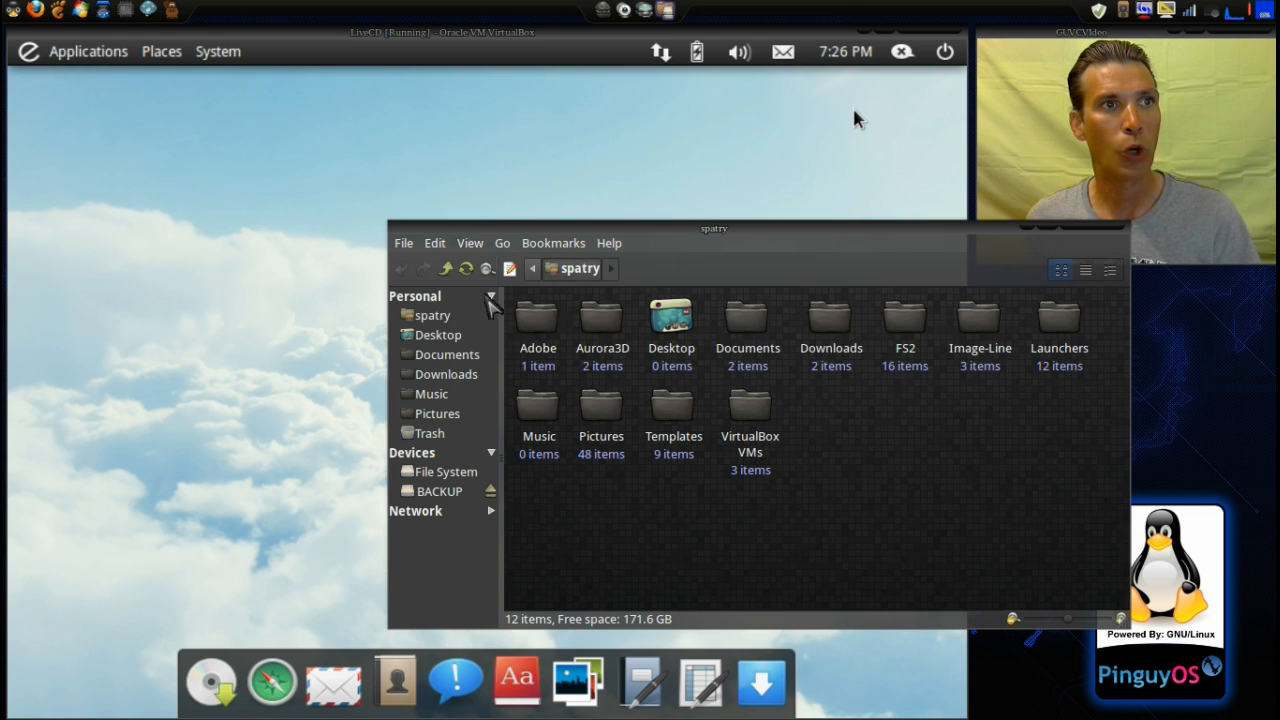
mouse_move(444, 424)
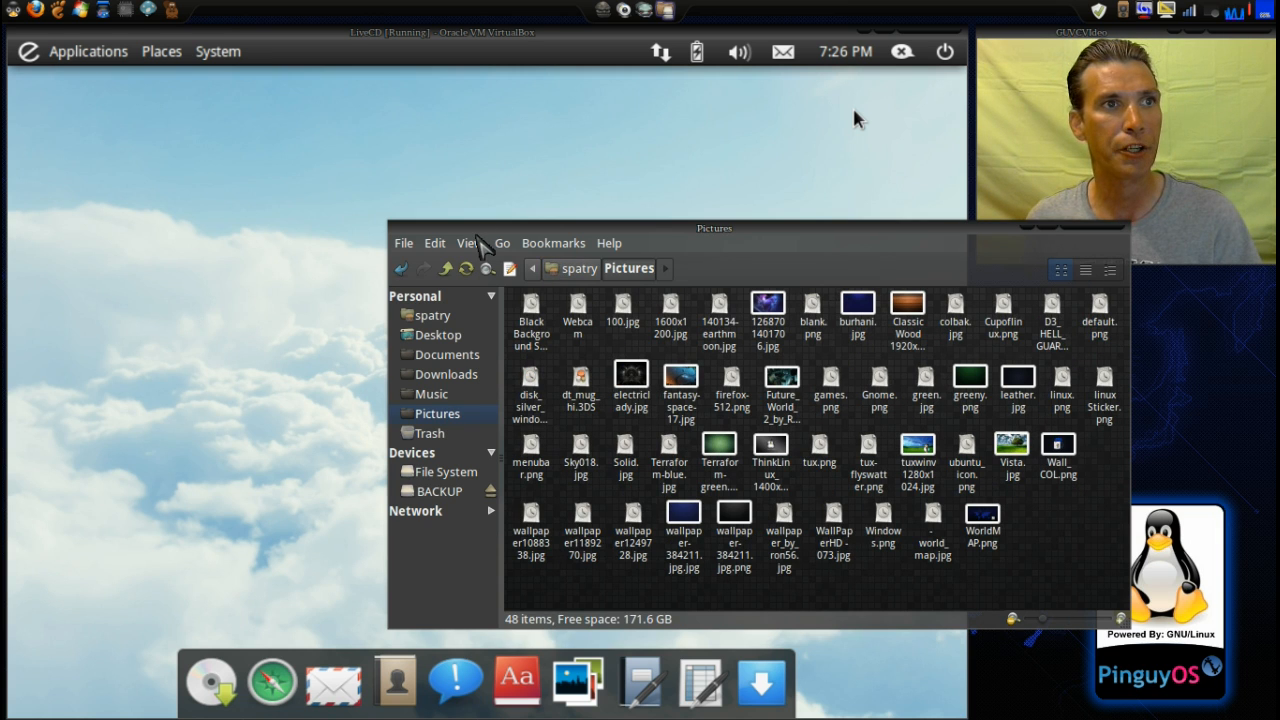
click(468, 244)
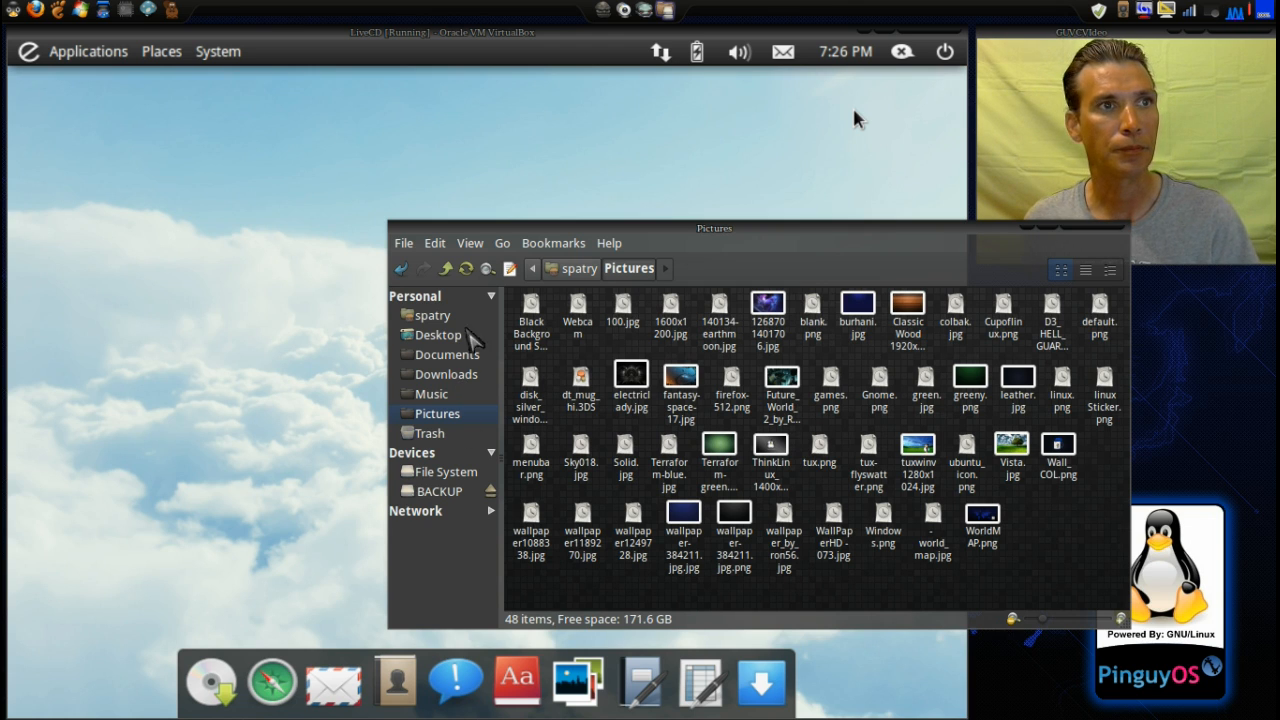
Step: Show the Pictures folder thumbnails at View > Normal Size
click(468, 244)
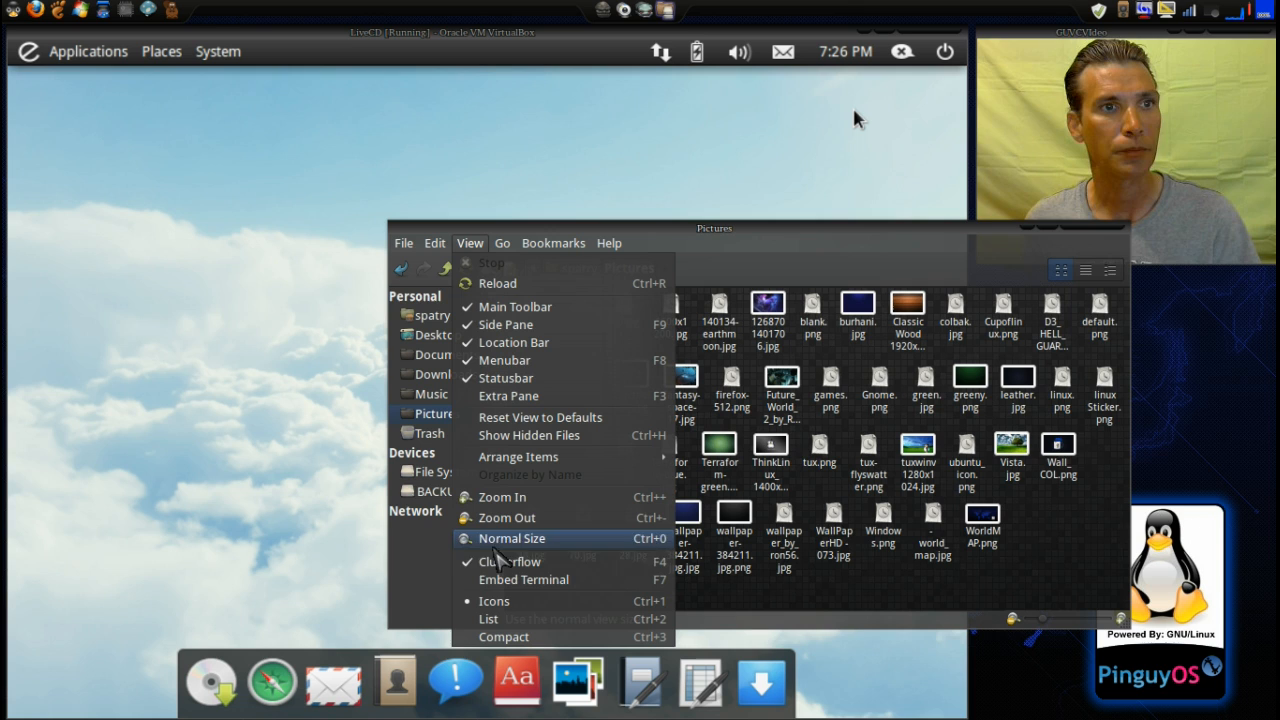
click(512, 538)
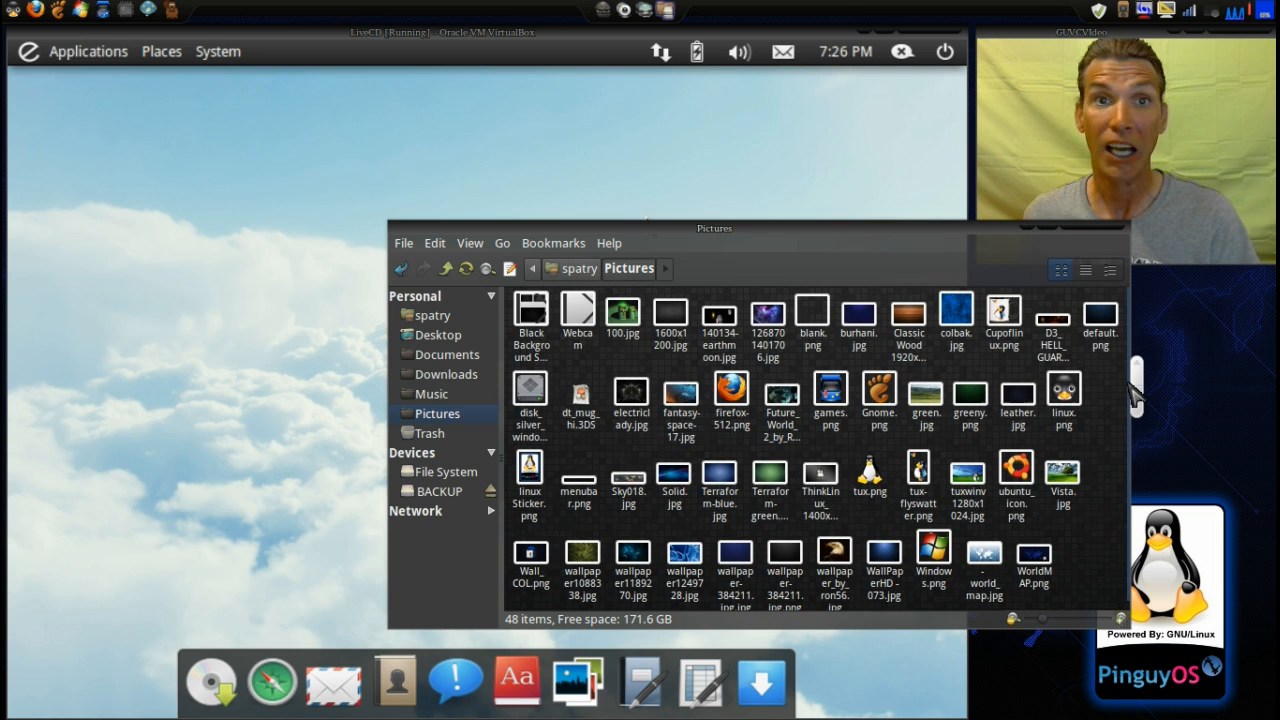
mouse_move(940, 240)
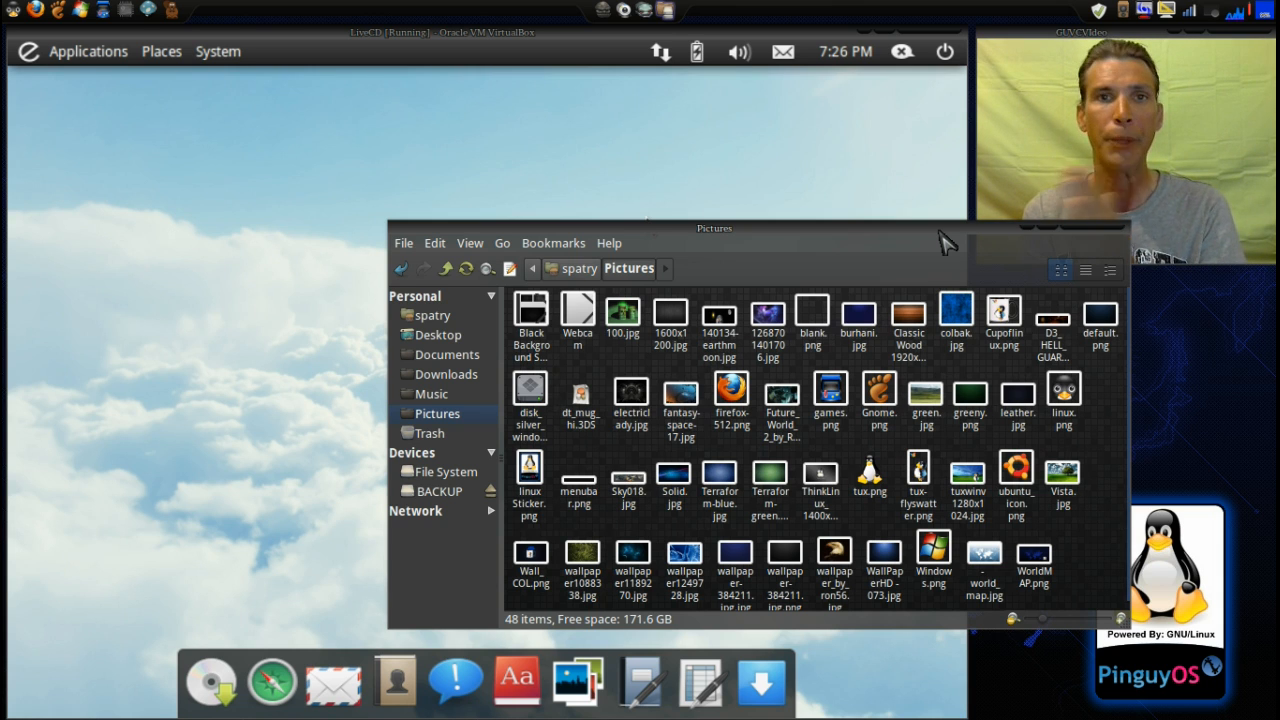
mouse_move(944, 222)
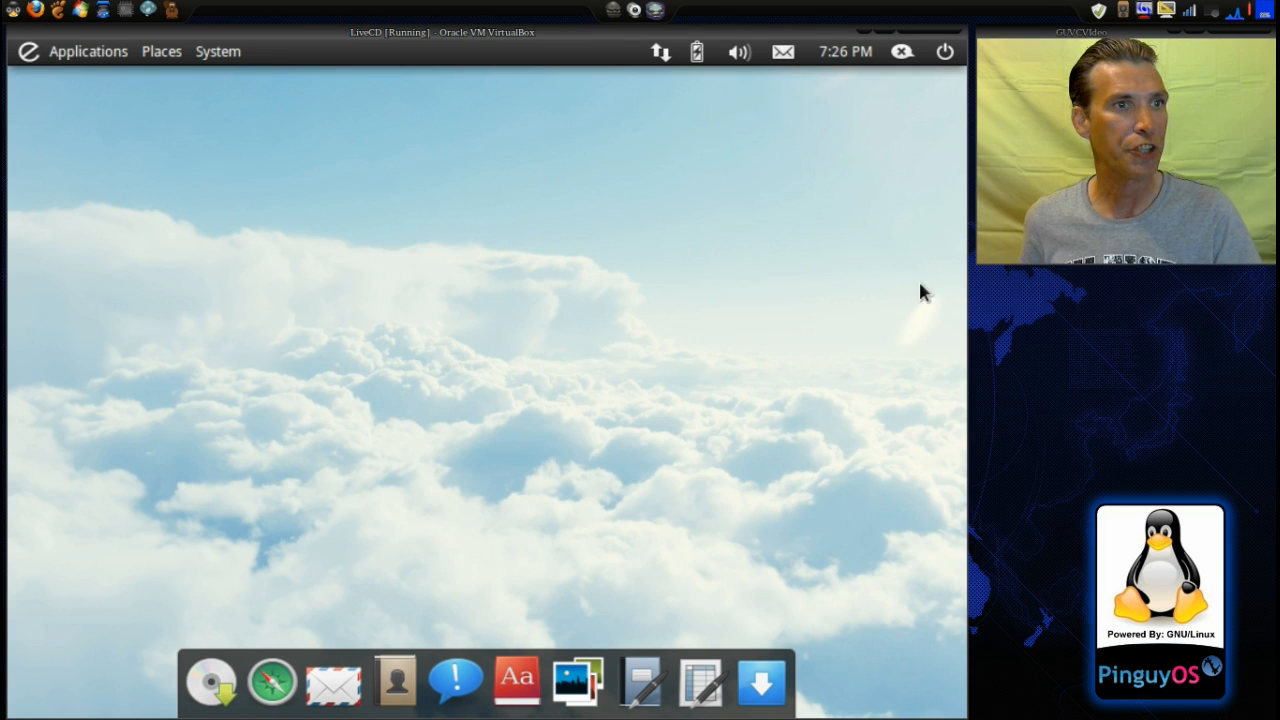
mouse_move(276, 656)
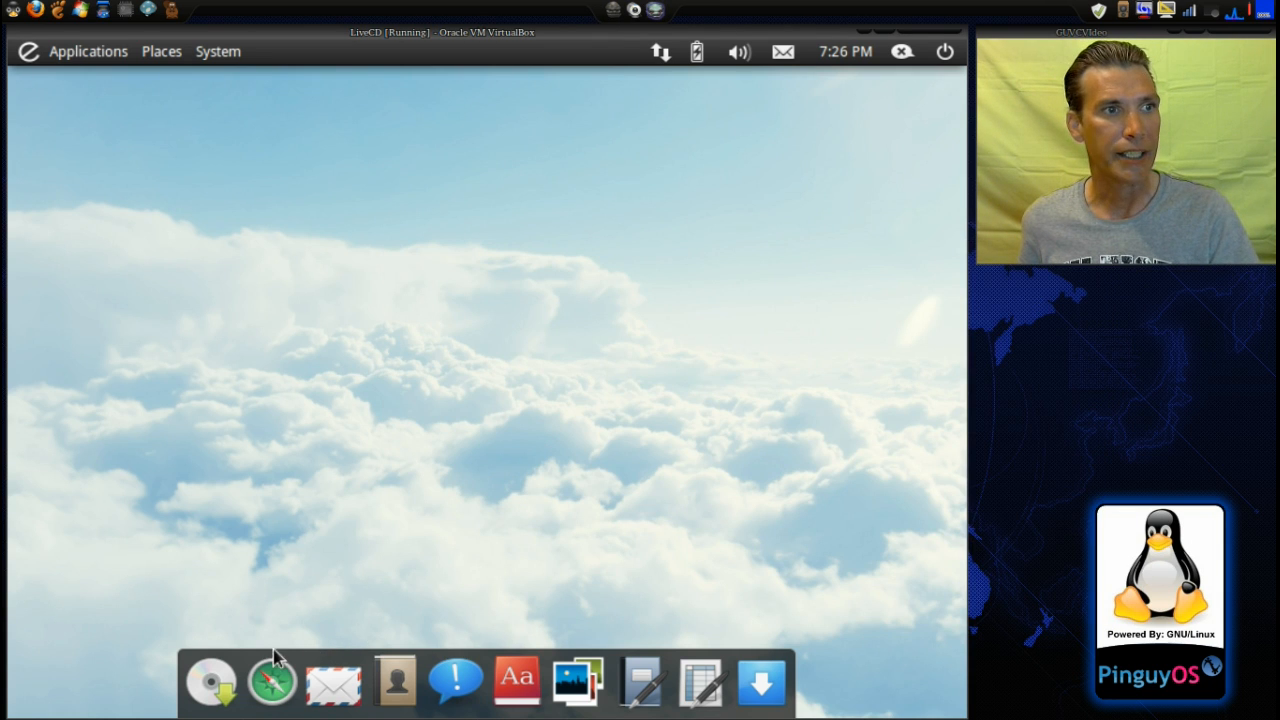
mouse_move(210, 682)
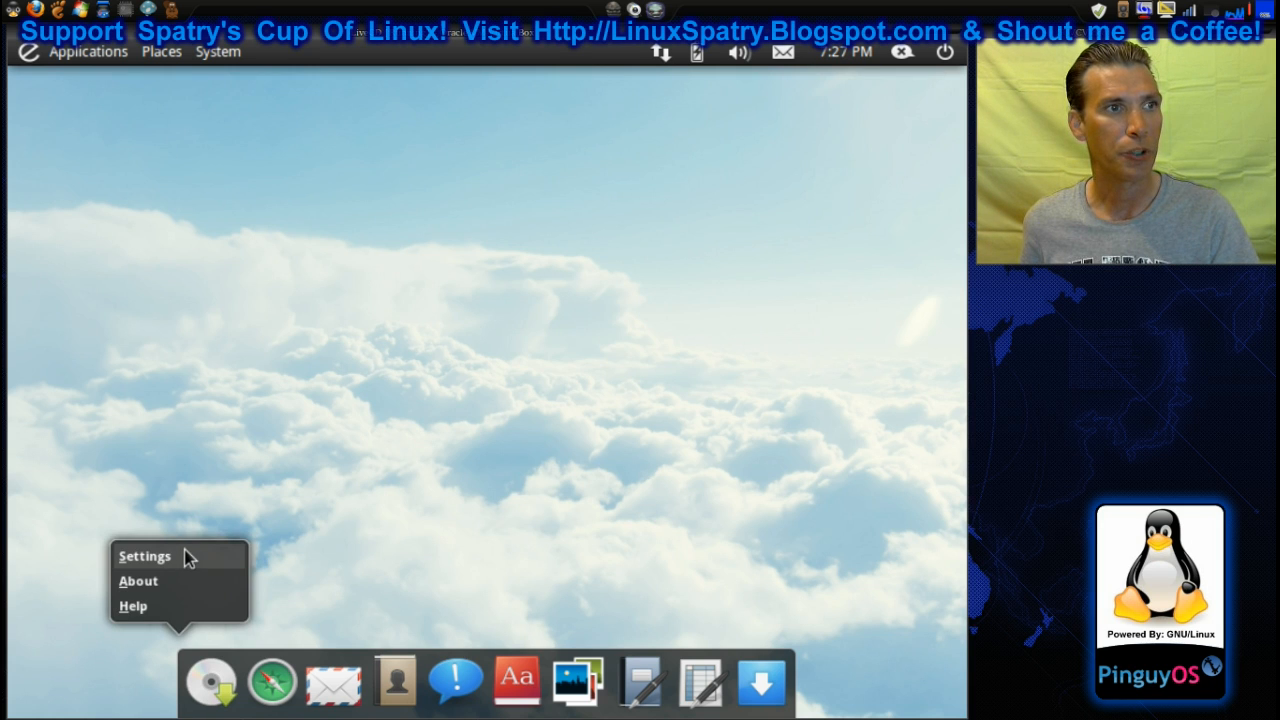
Step: In Docky Settings set Icon Size to 24 and enable 3D Background
click(144, 556)
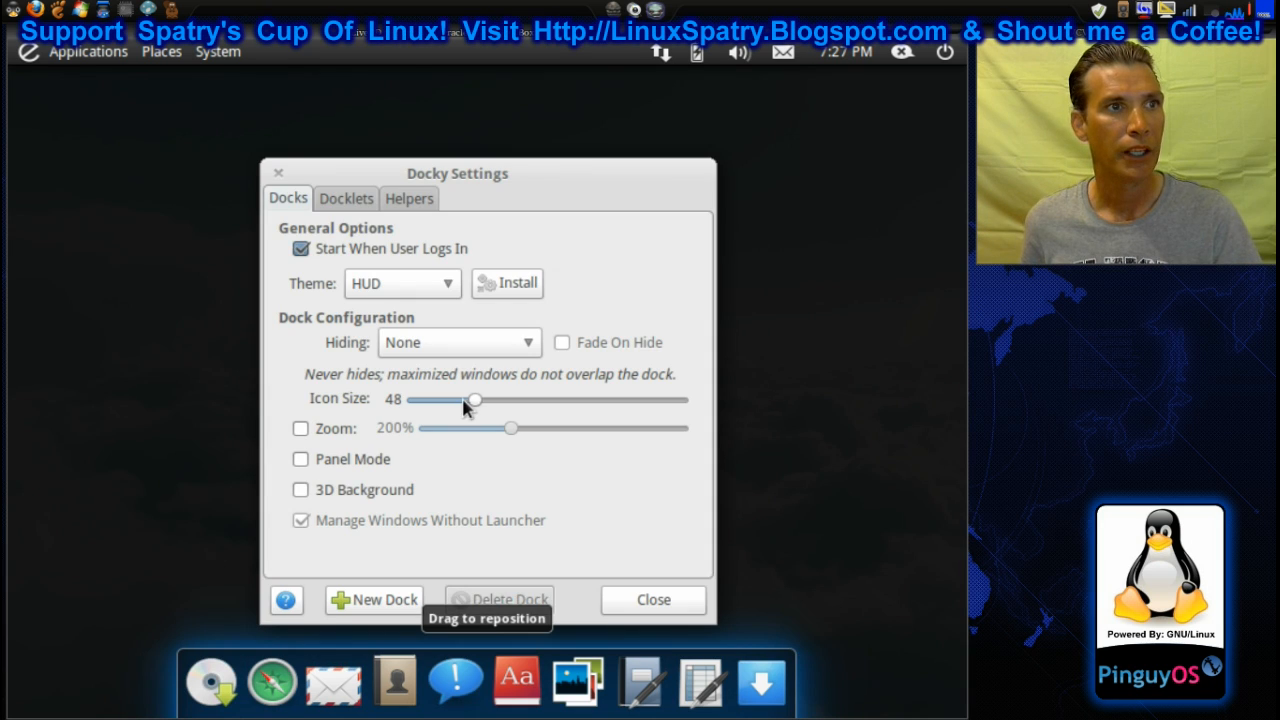
mouse_move(460, 510)
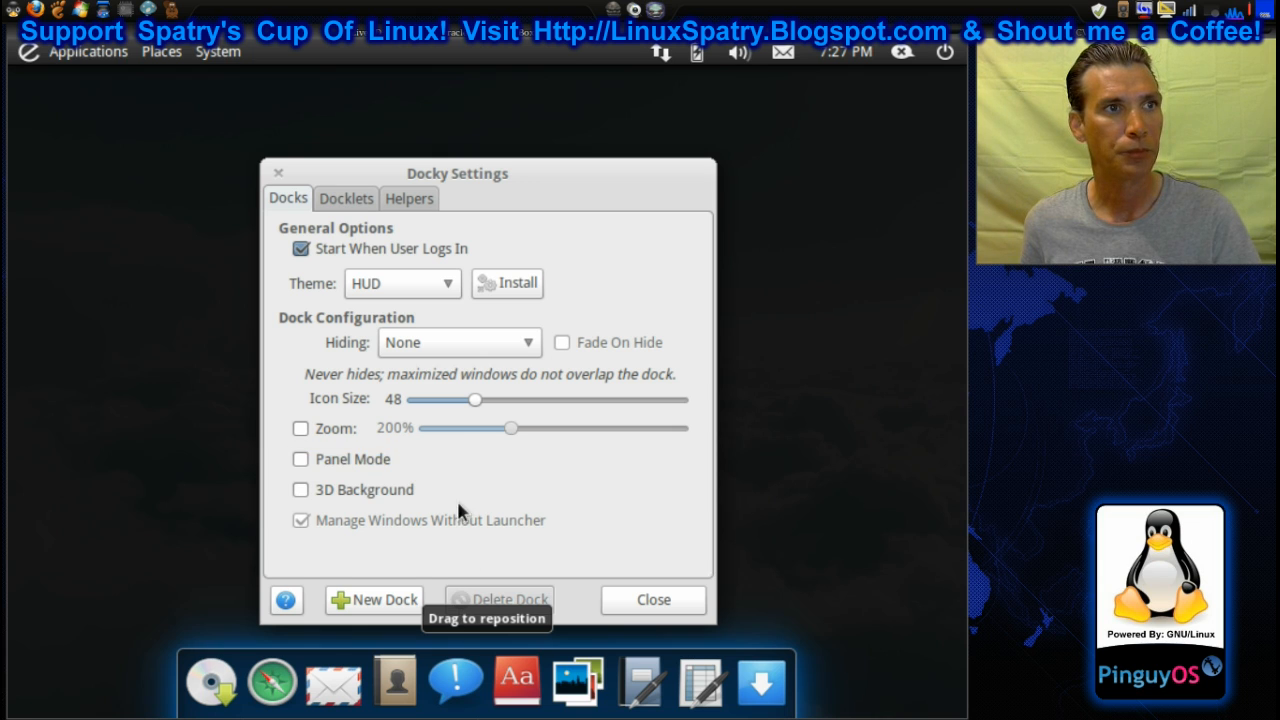
drag(476, 400, 472, 400)
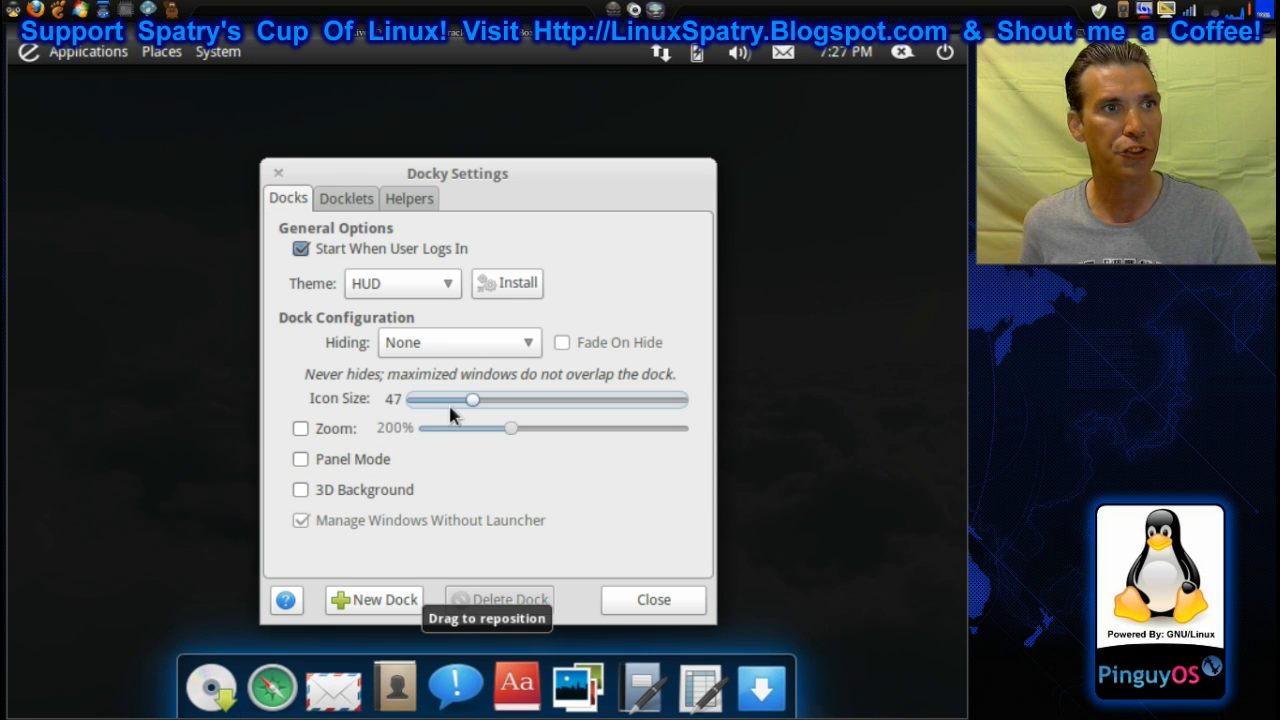
drag(472, 400, 418, 400)
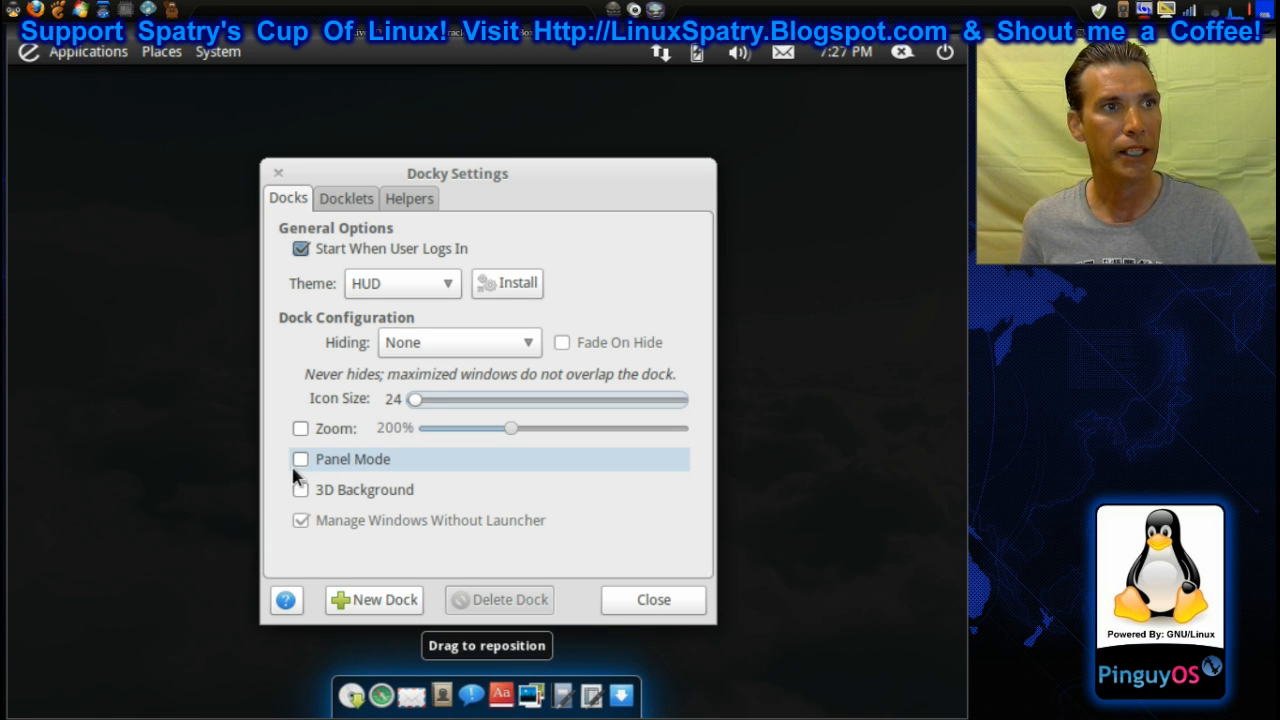
click(300, 490)
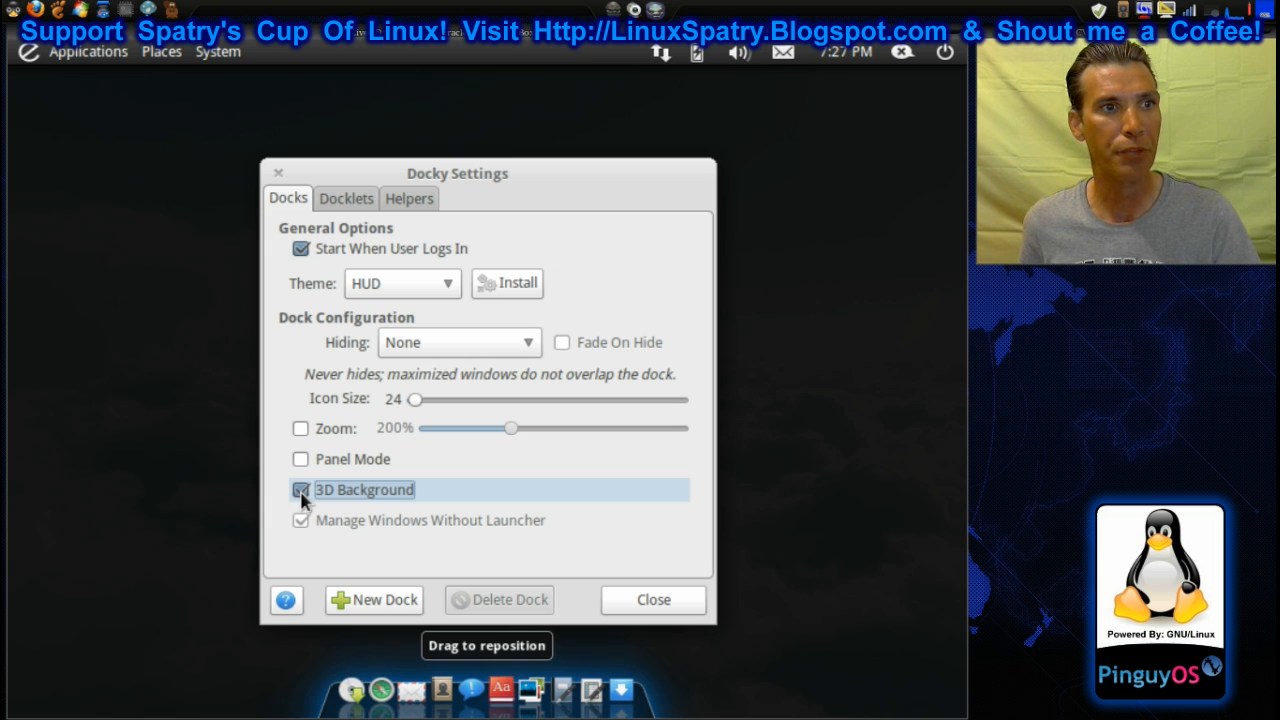
mouse_move(638, 640)
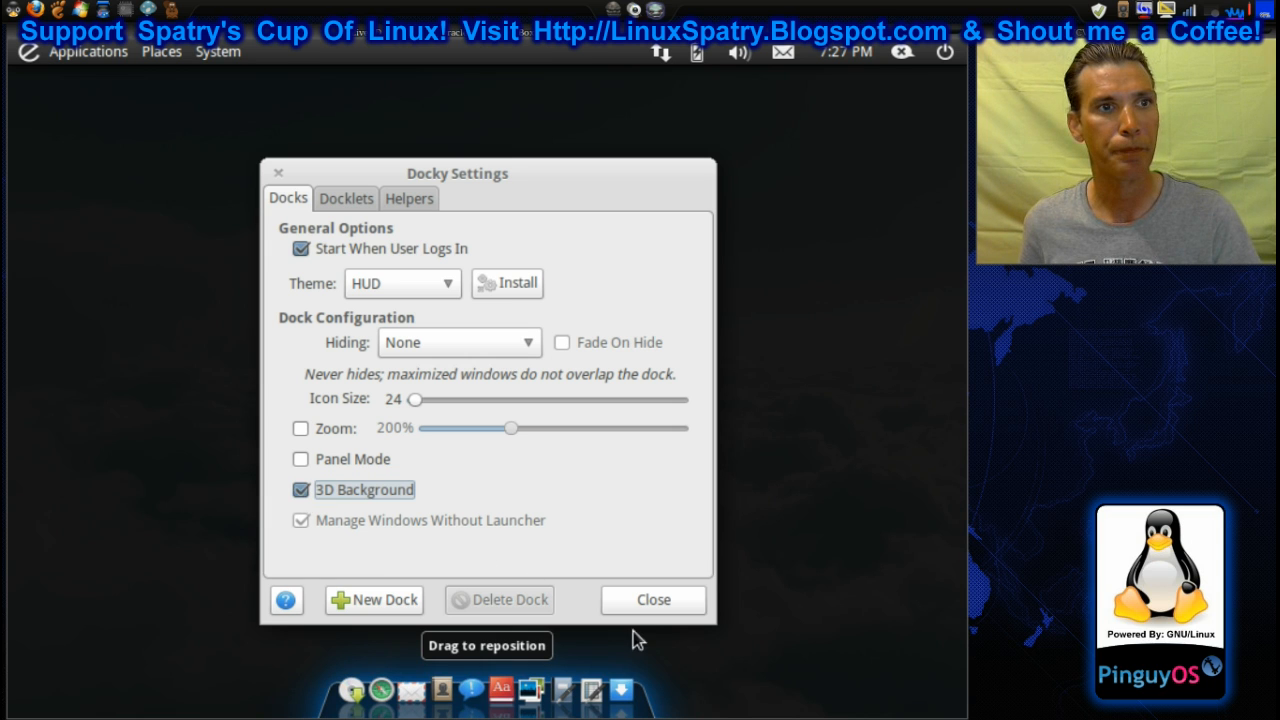
click(652, 600)
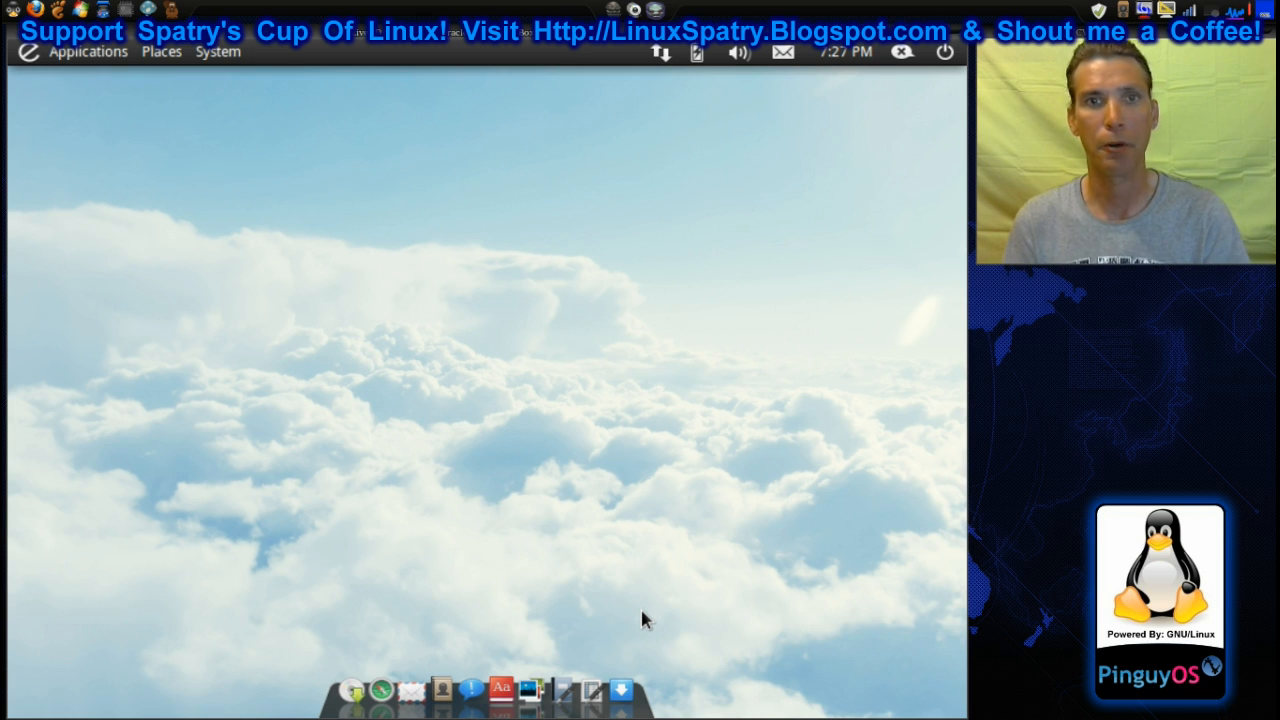
mouse_move(636, 642)
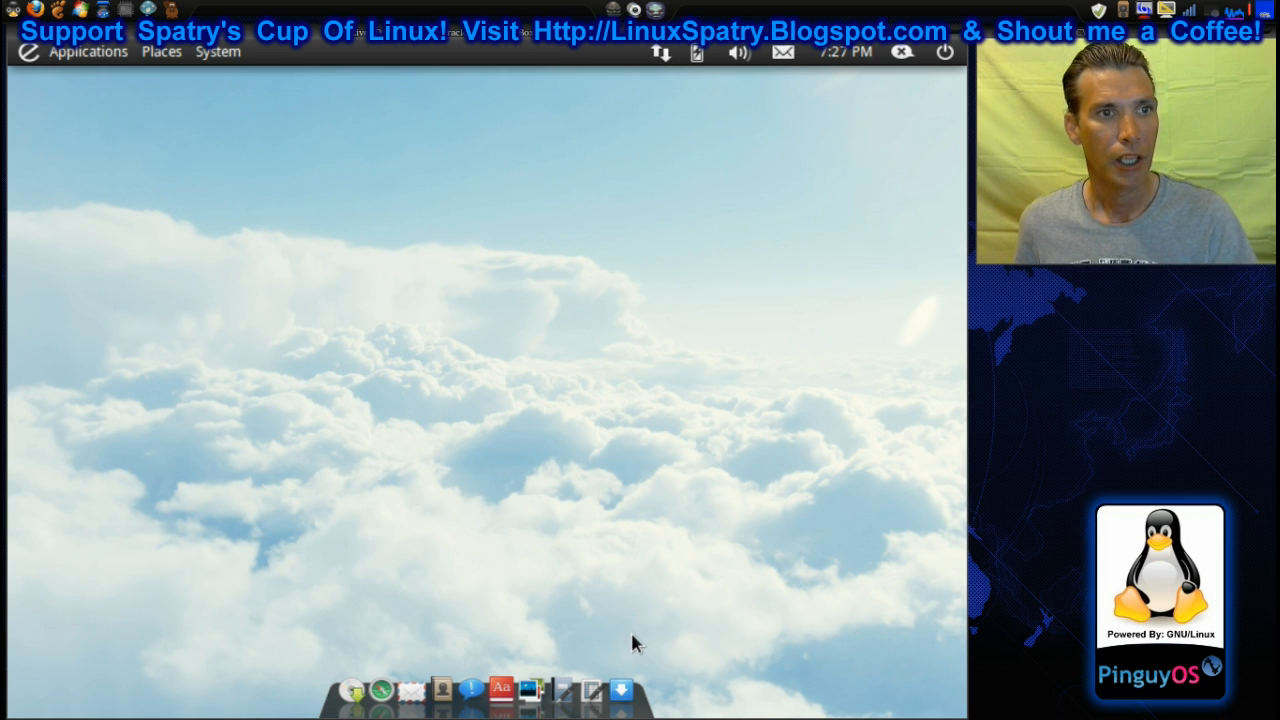
mouse_move(620, 688)
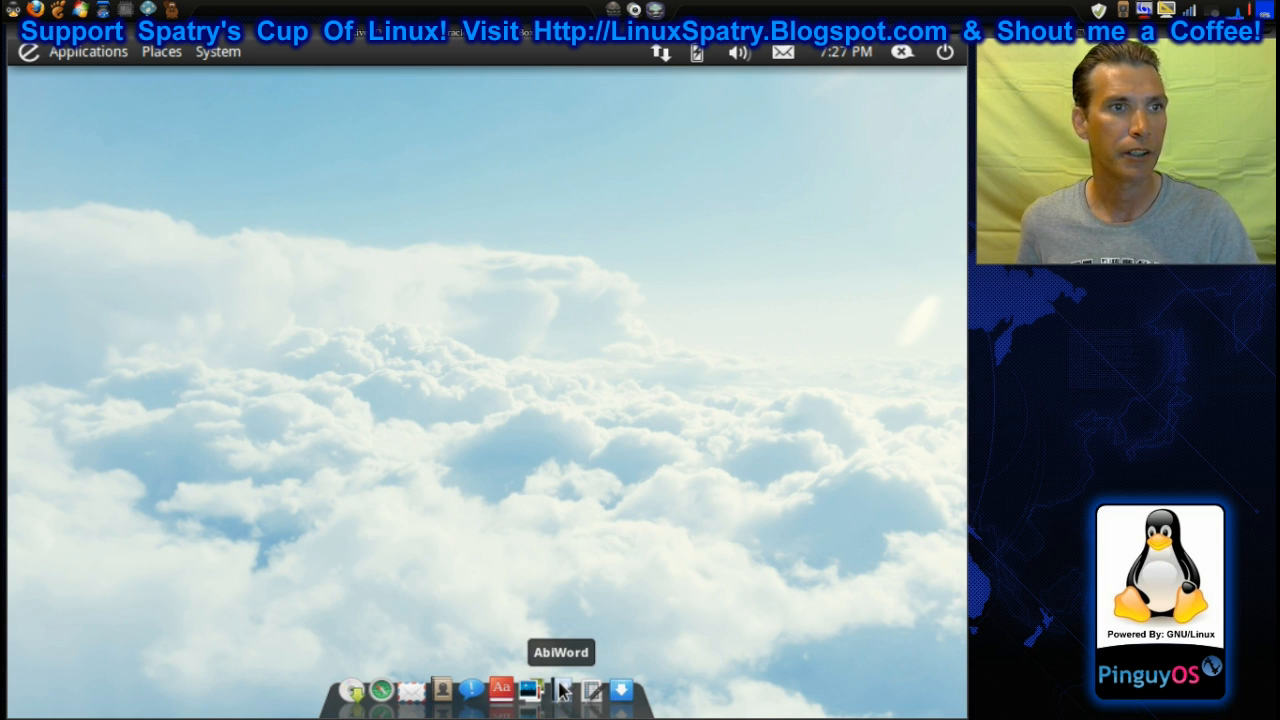
mouse_move(532, 688)
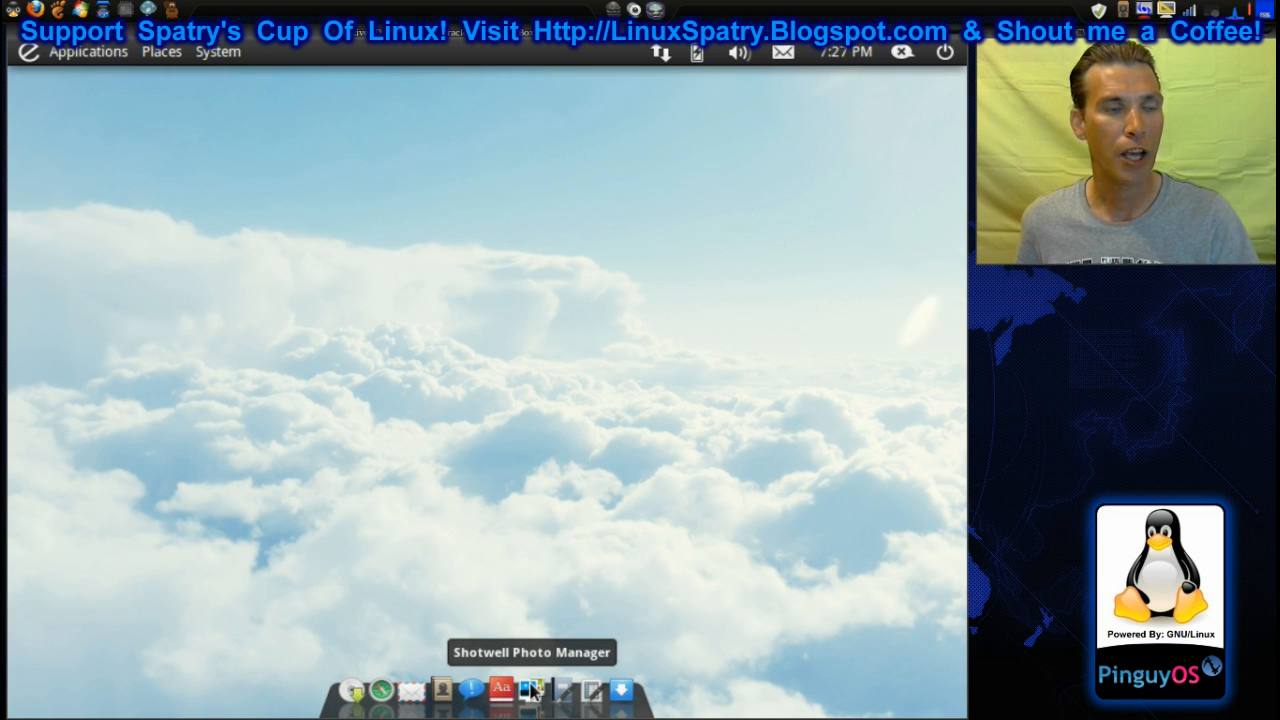
mouse_move(472, 690)
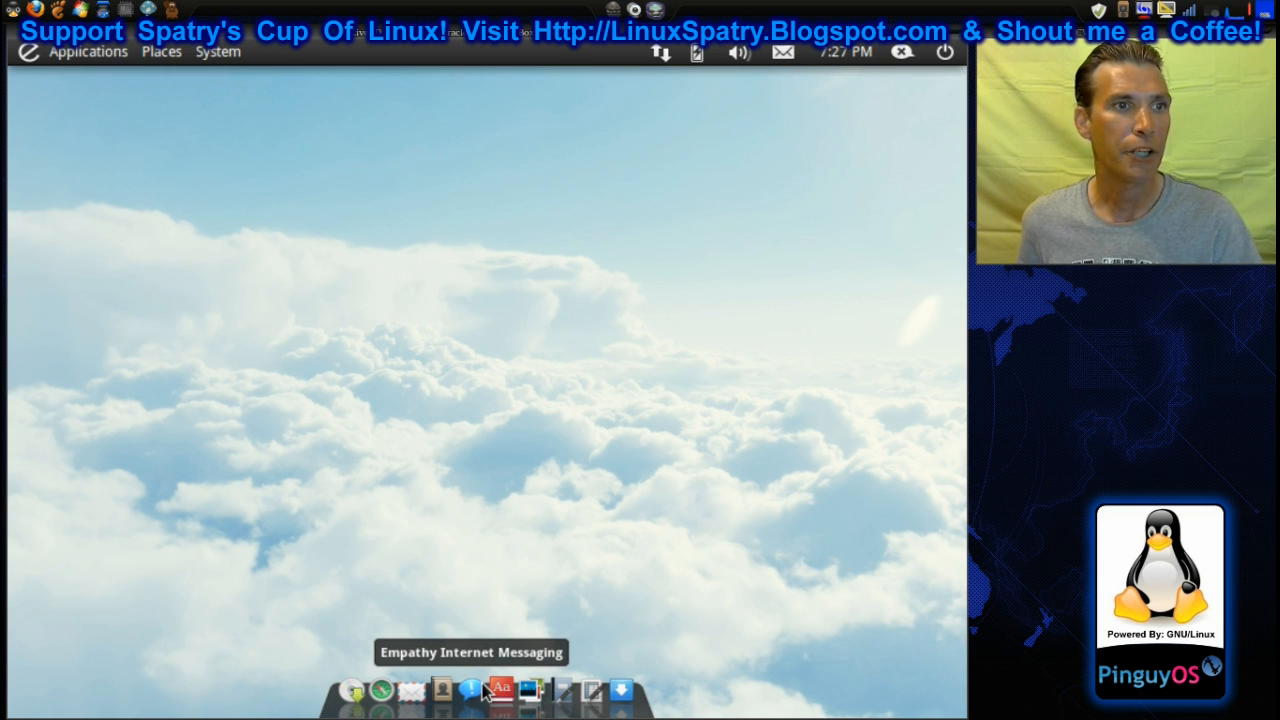
mouse_move(440, 690)
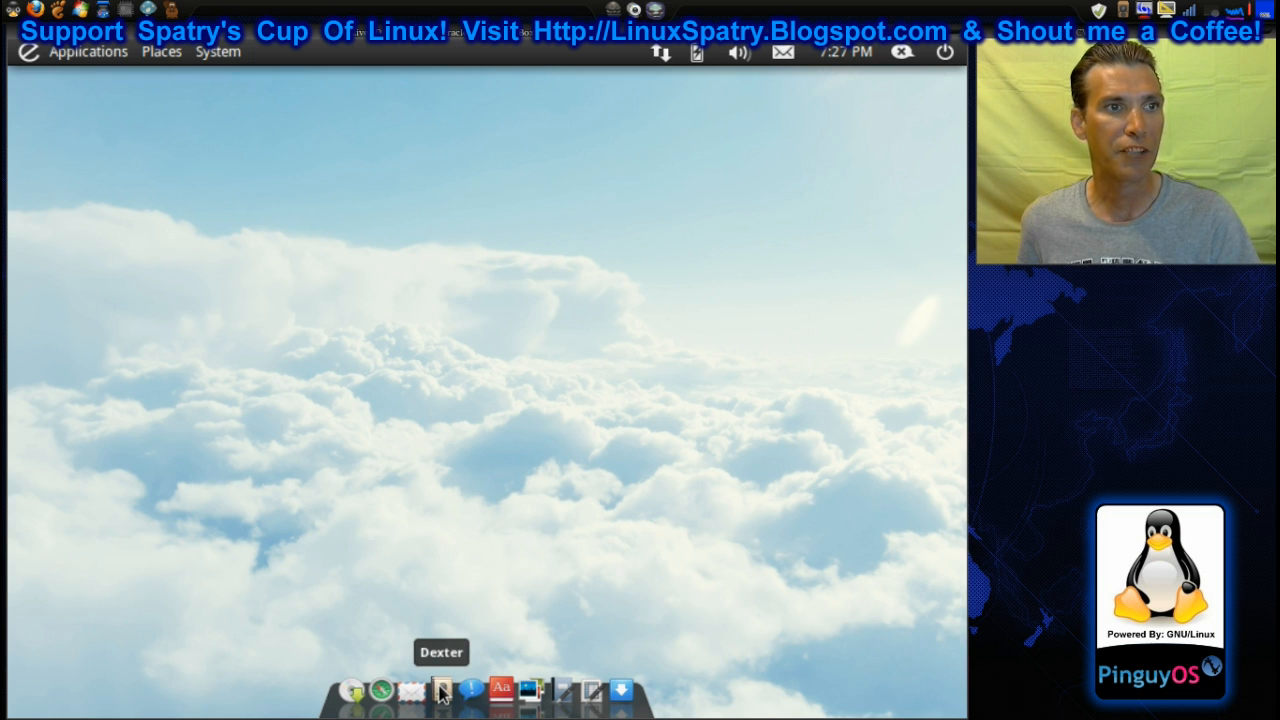
mouse_move(412, 690)
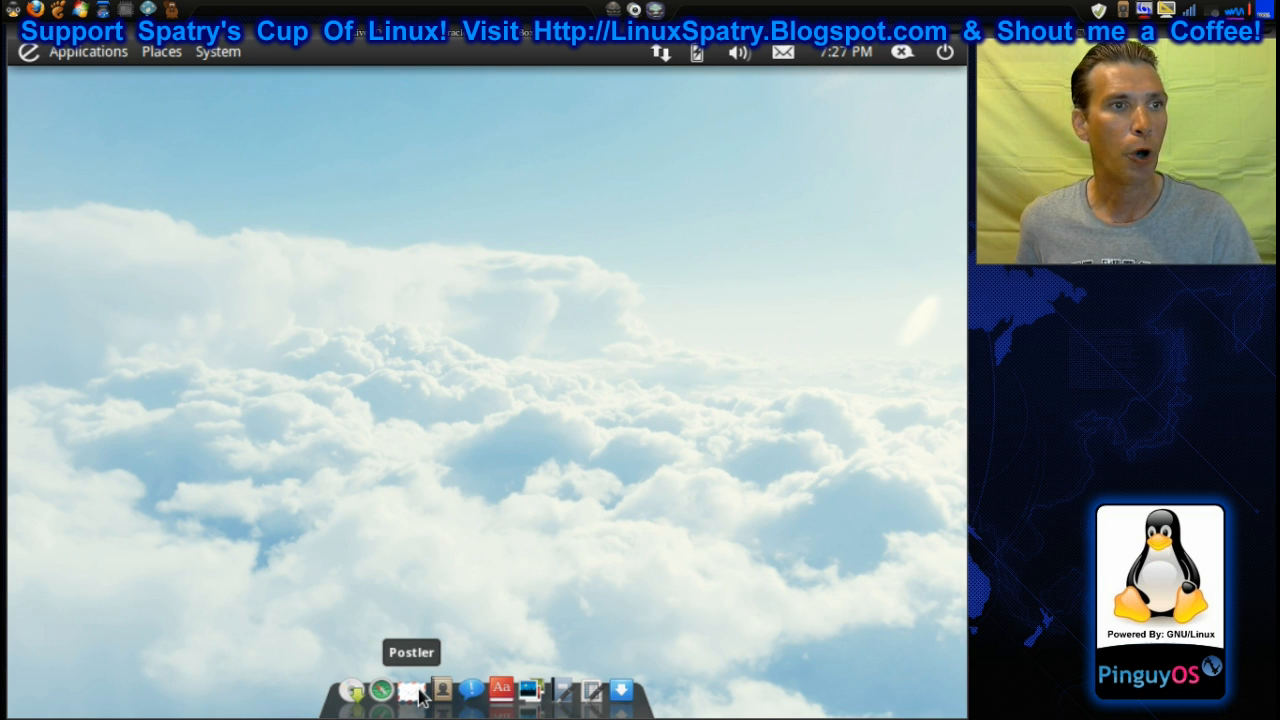
mouse_move(380, 690)
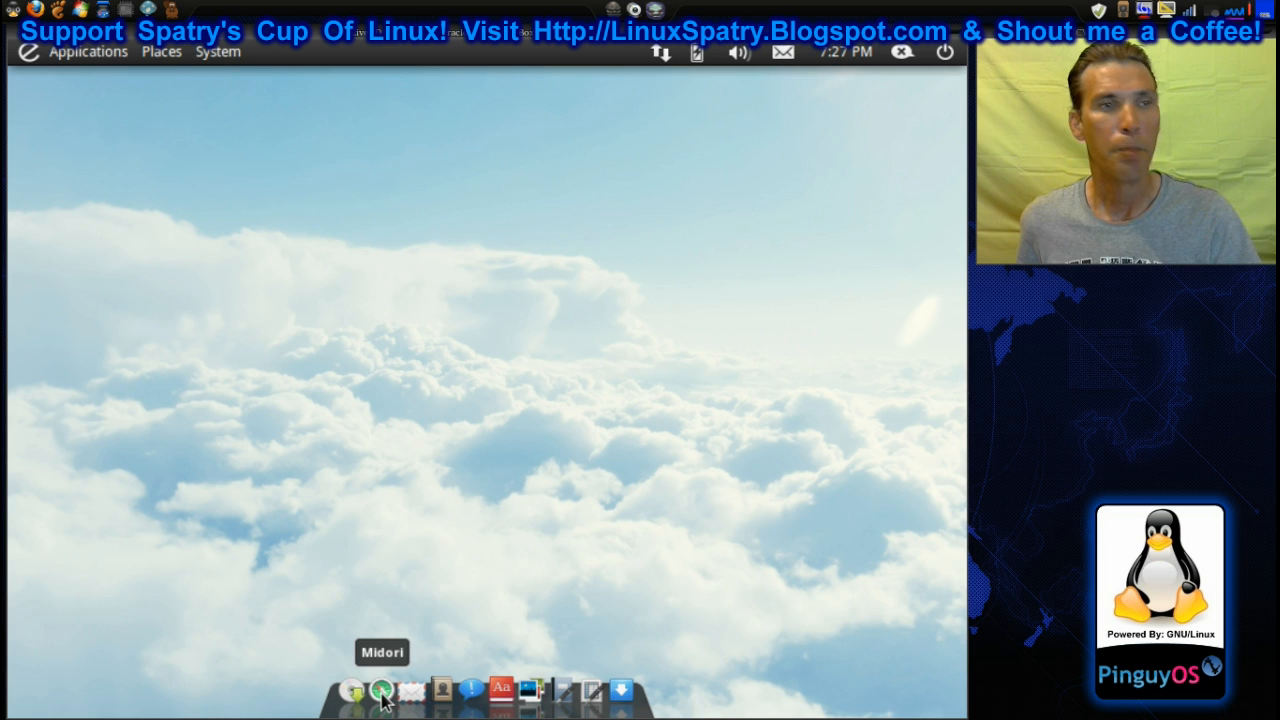
mouse_move(352, 688)
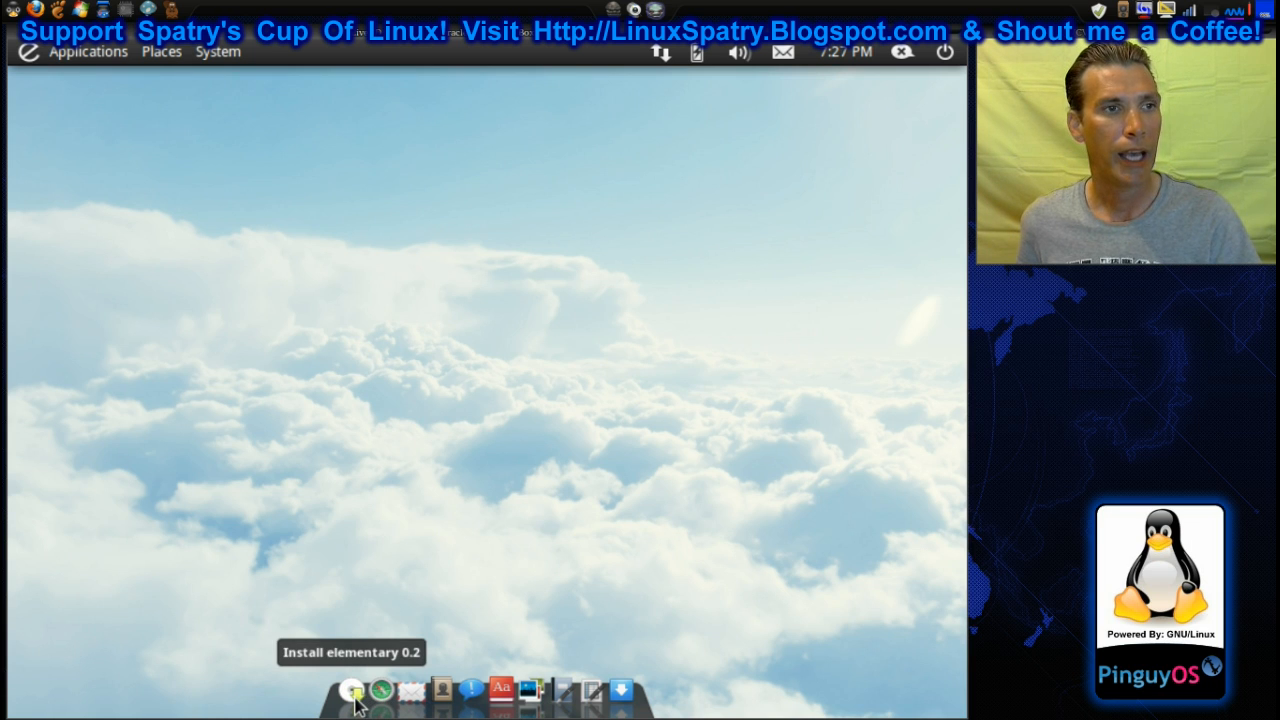
mouse_move(380, 690)
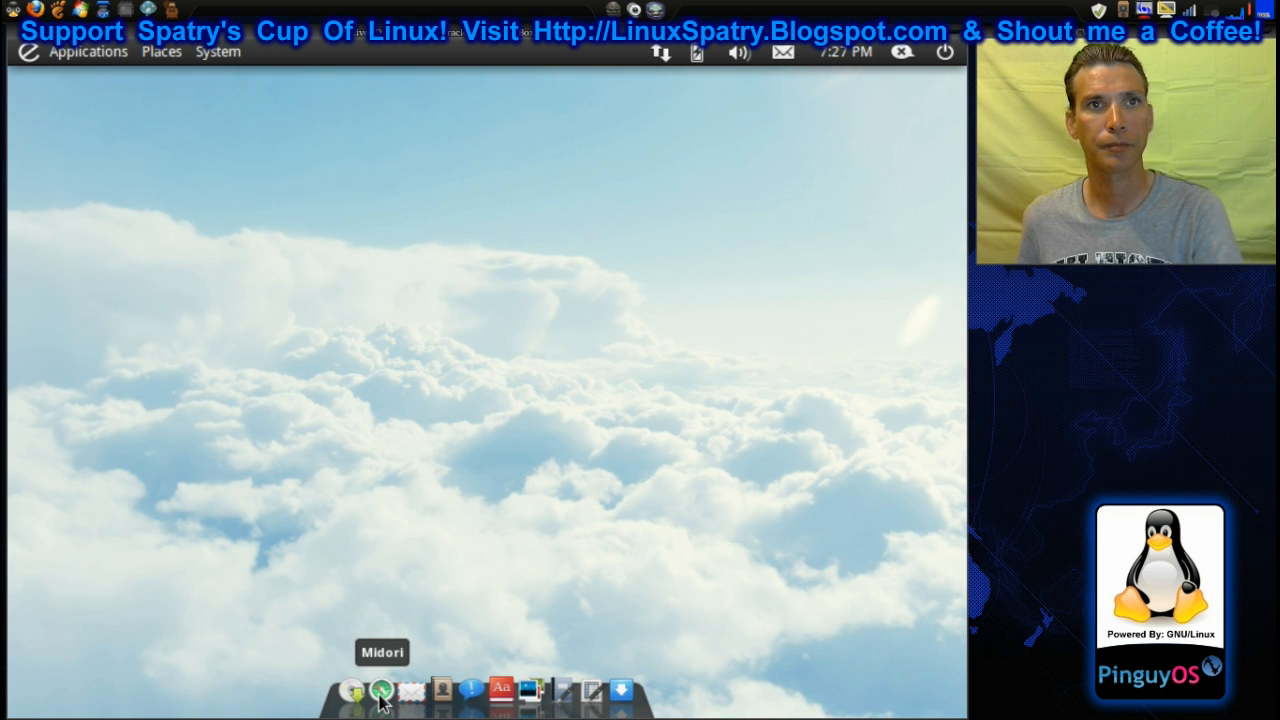
Step: Launch Midori from the dock and load computersights.com
click(380, 690)
text(http://comput)
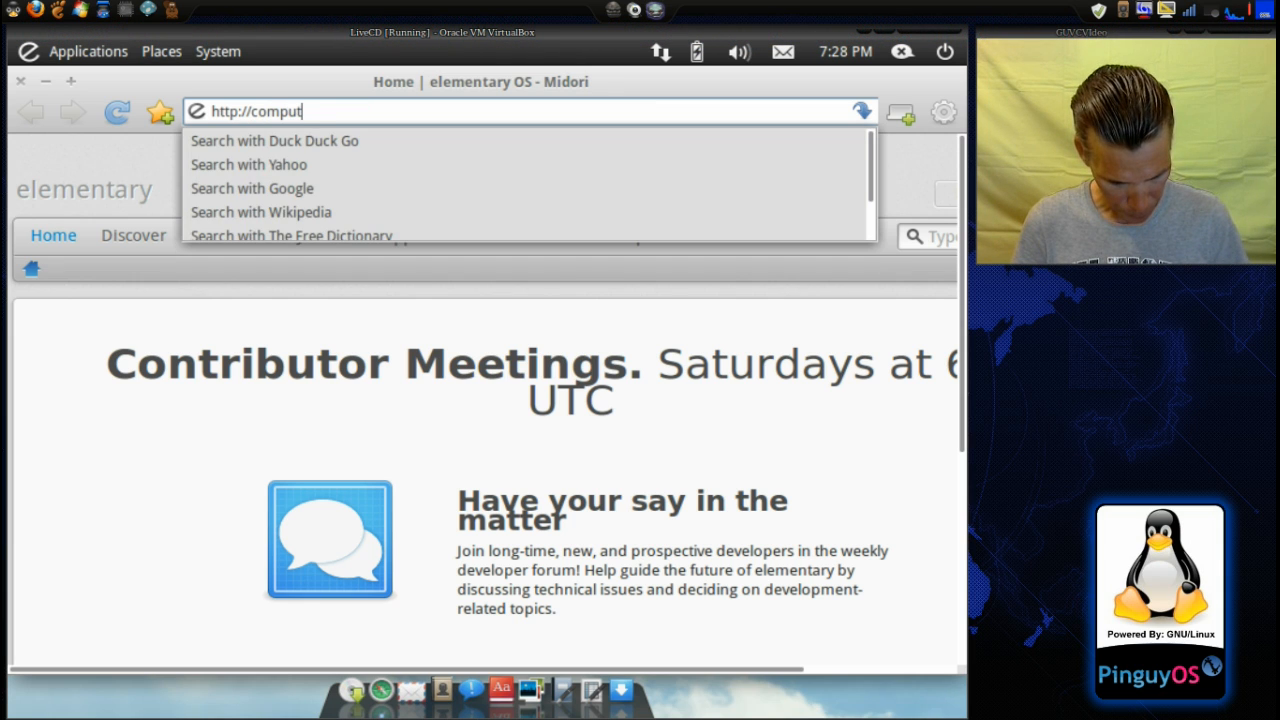
text(ersights.)
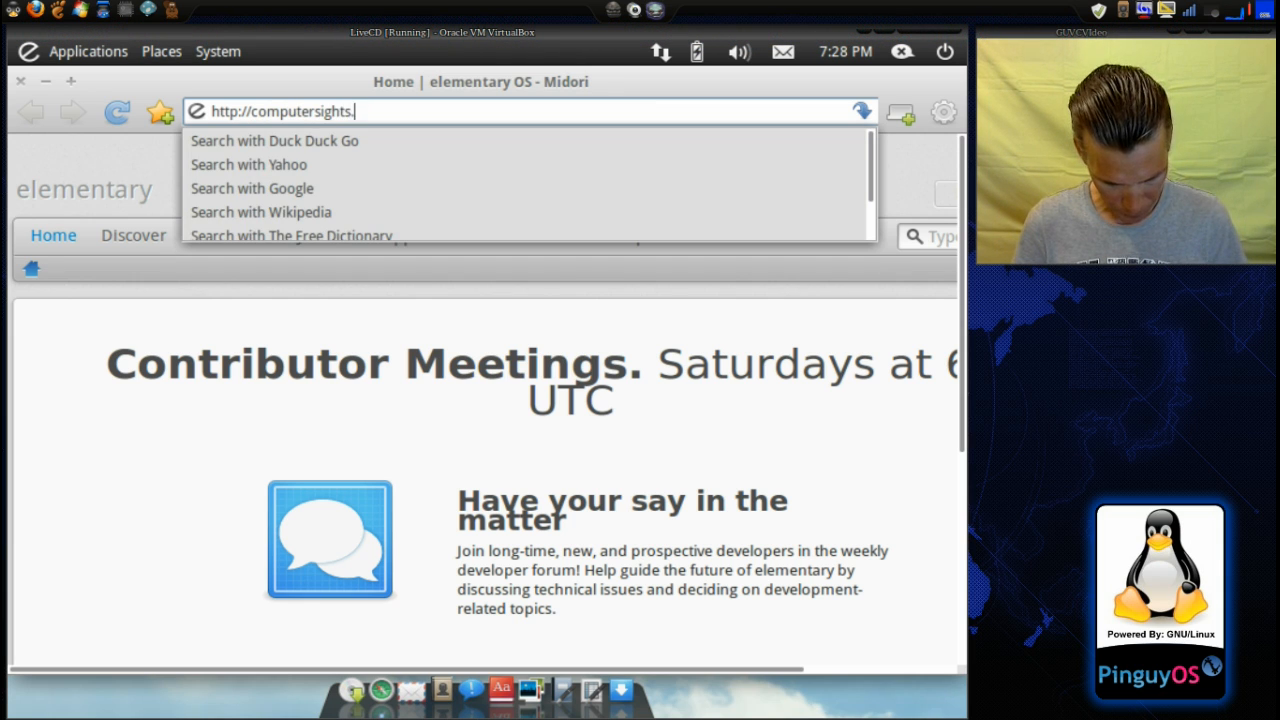
key(Return)
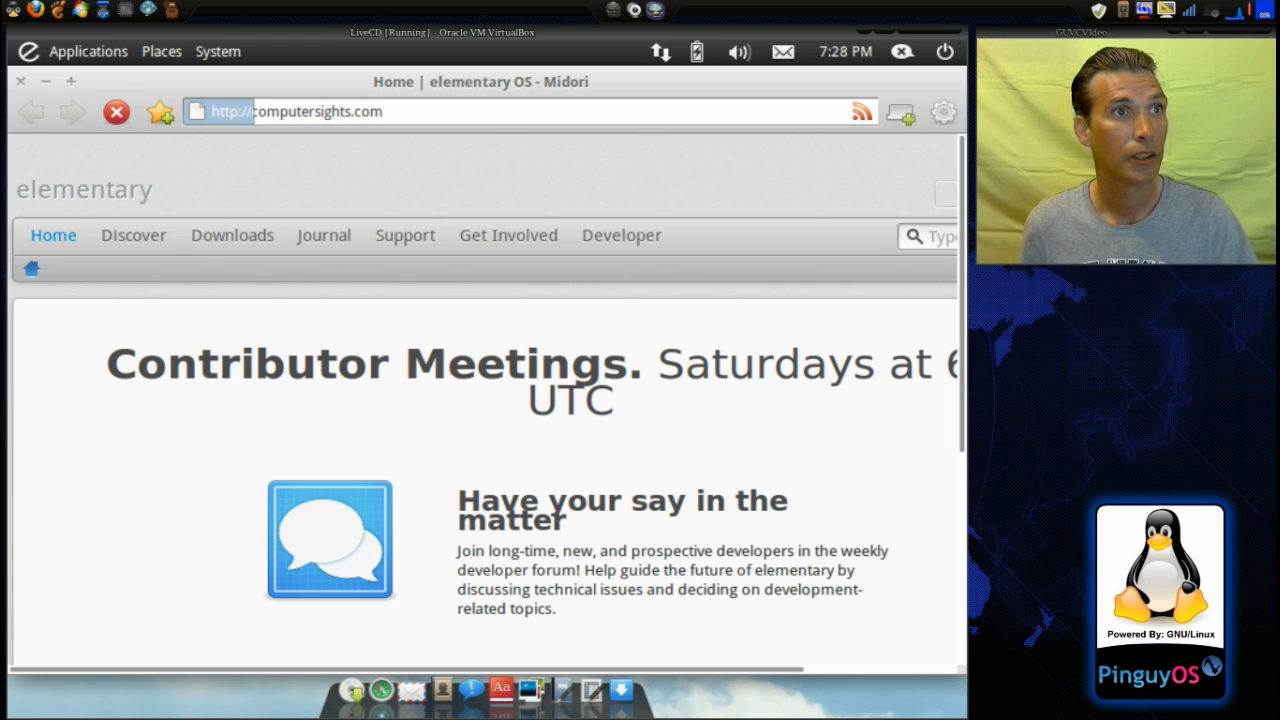
key(Return)
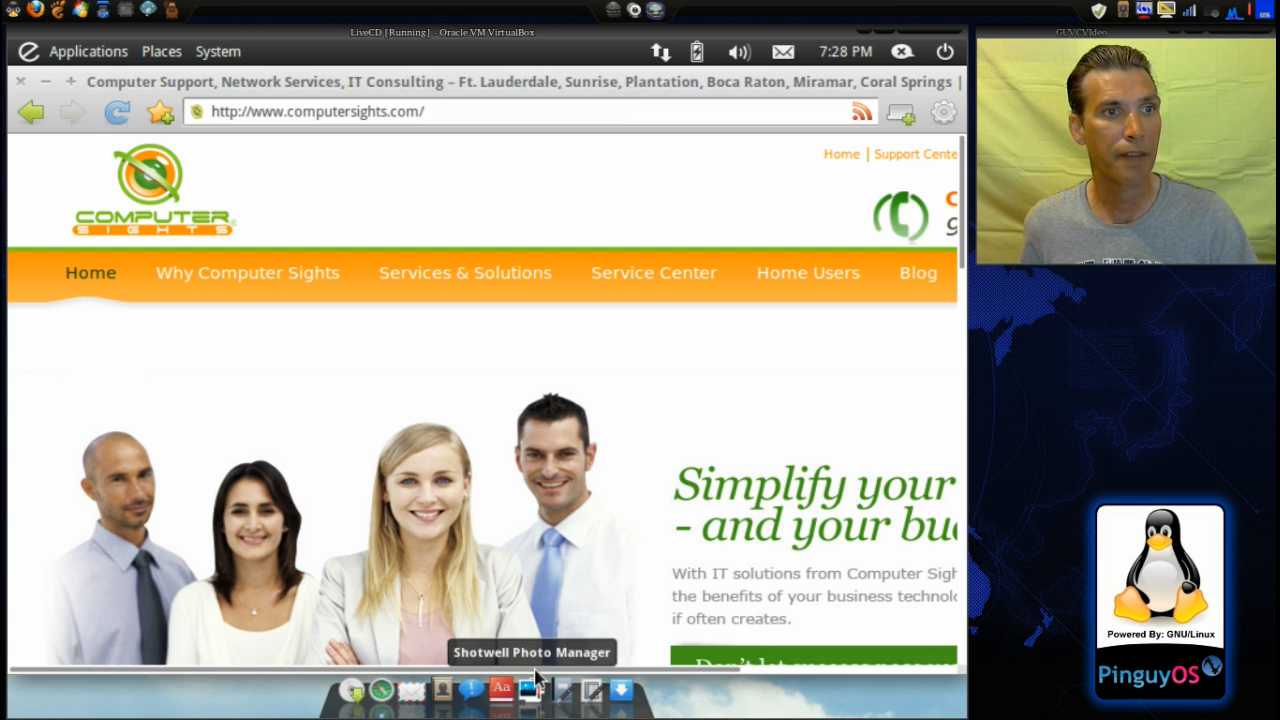
mouse_move(700, 712)
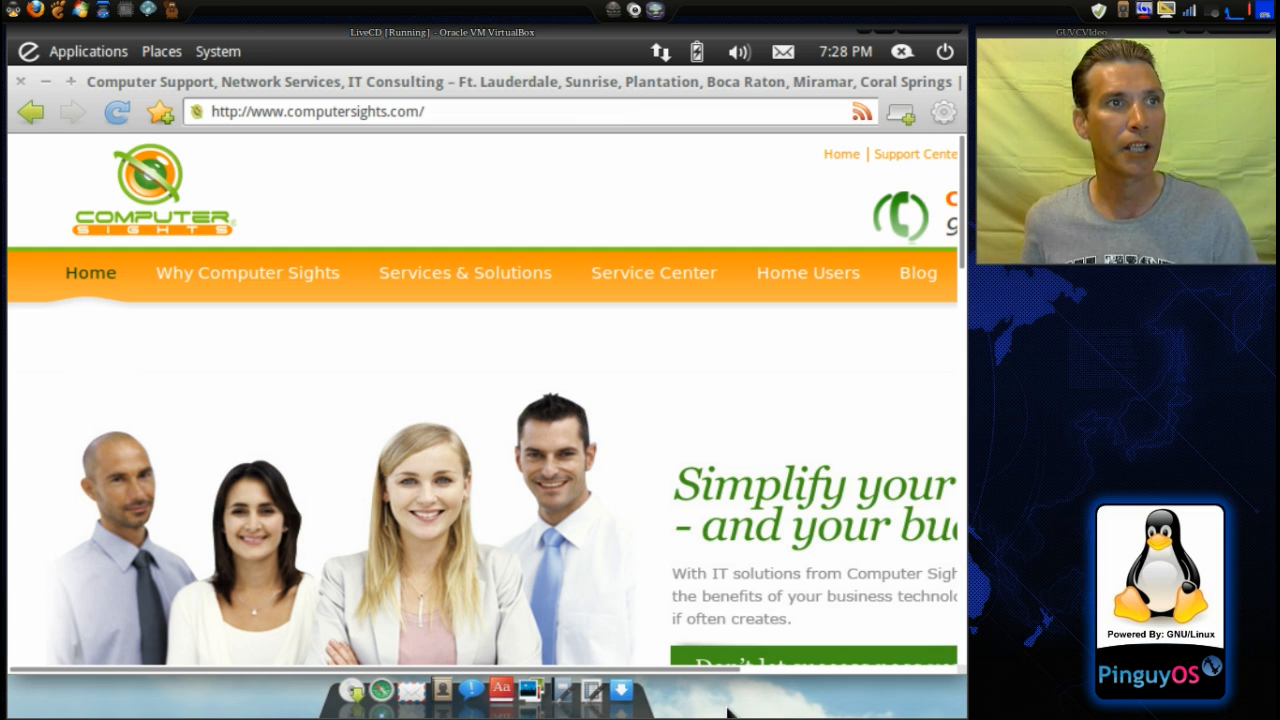
mouse_move(728, 676)
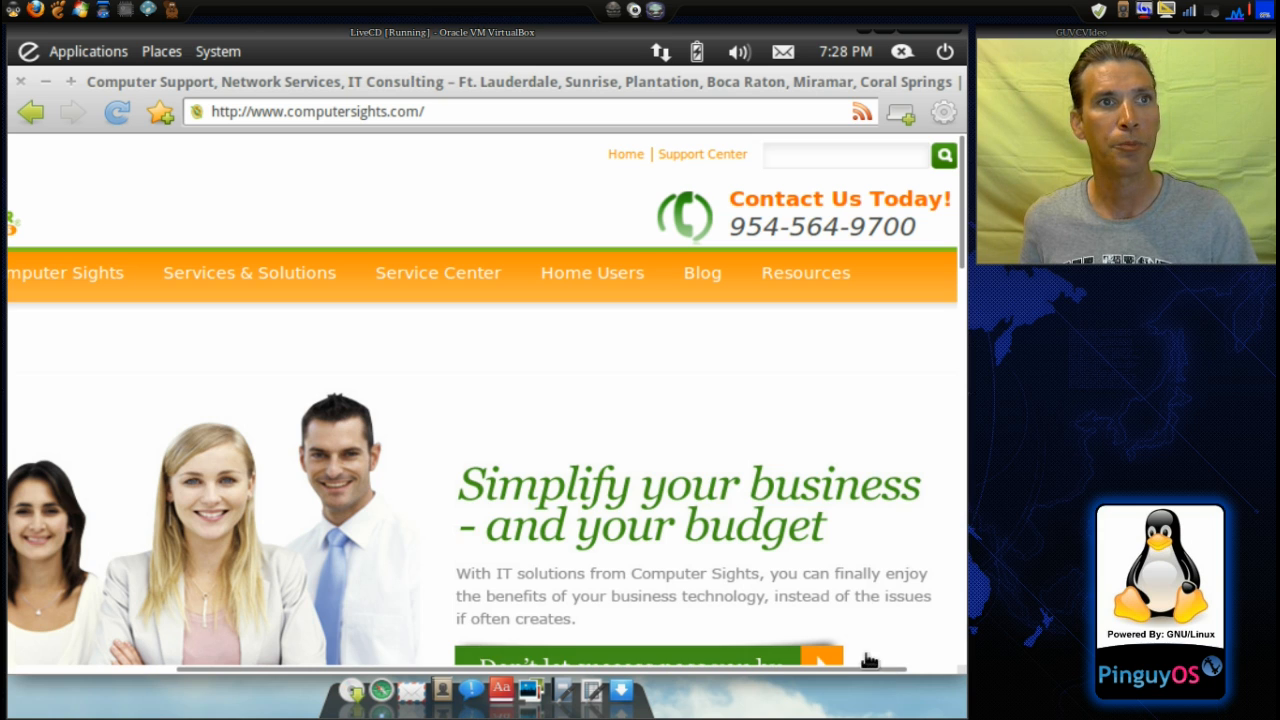
Step: Visit the site's Contact Us and IT Consulting pages, return home, and close Midori
click(838, 198)
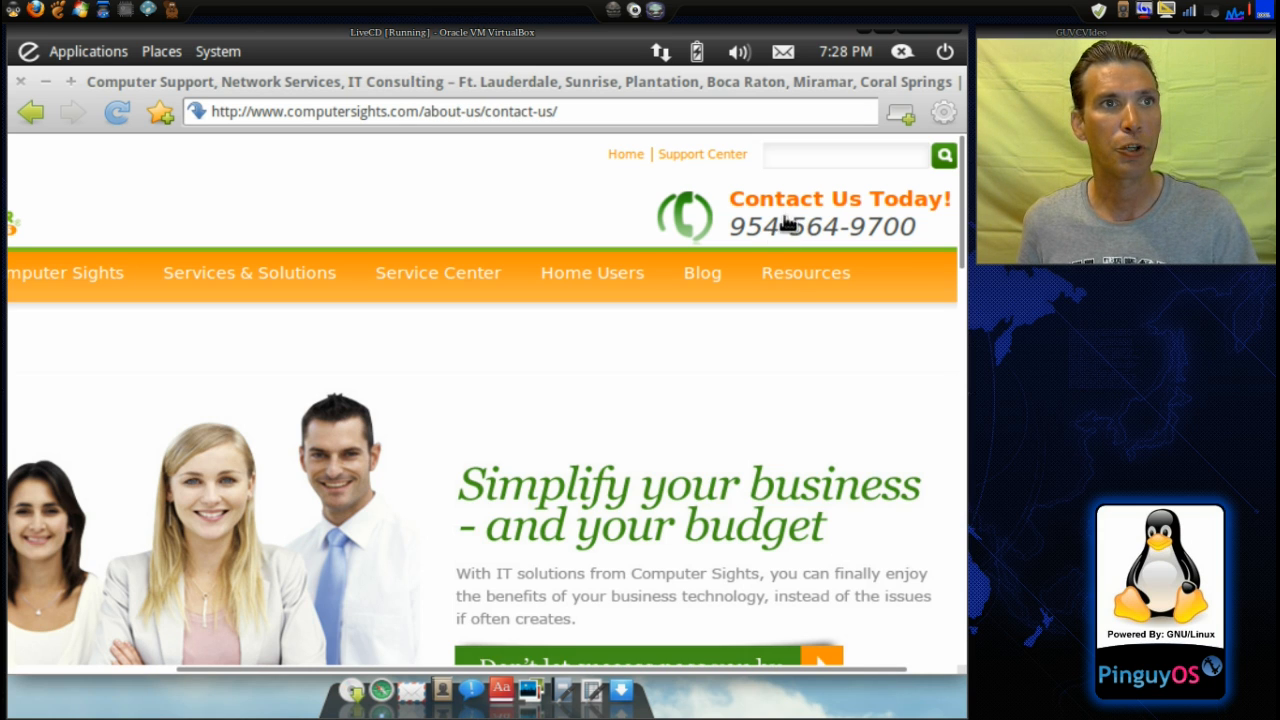
mouse_move(836, 242)
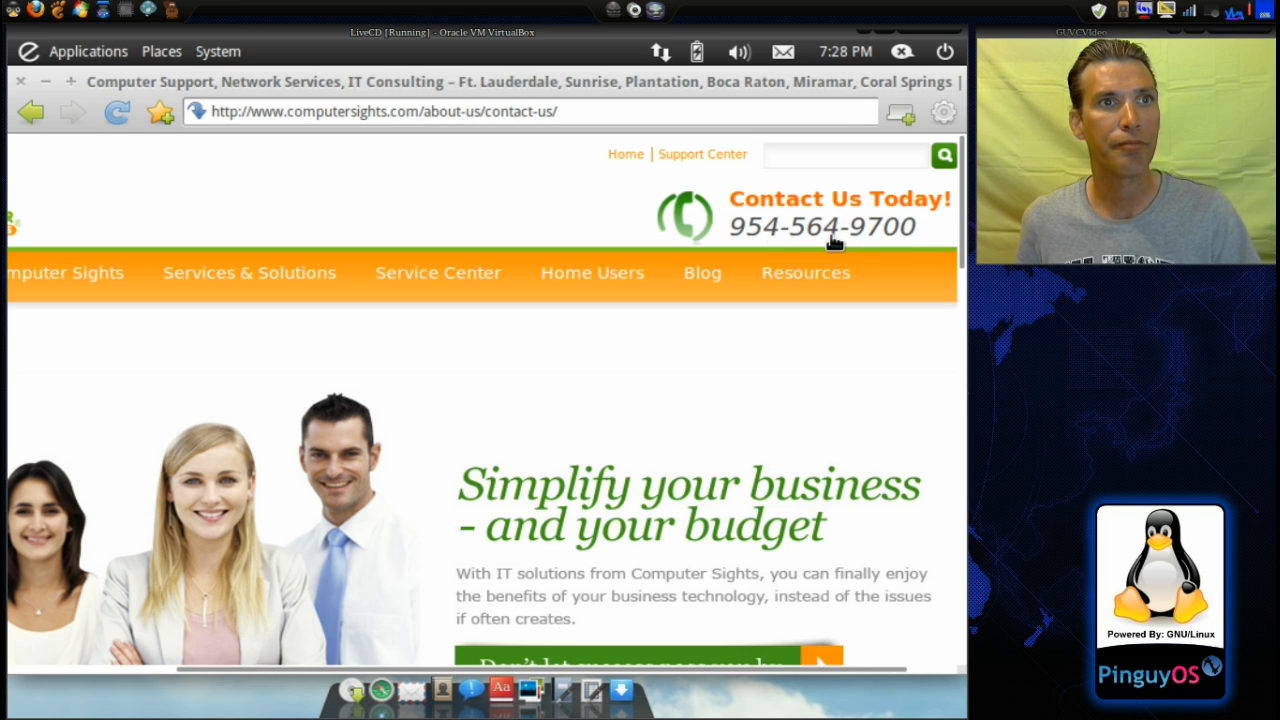
click(250, 272)
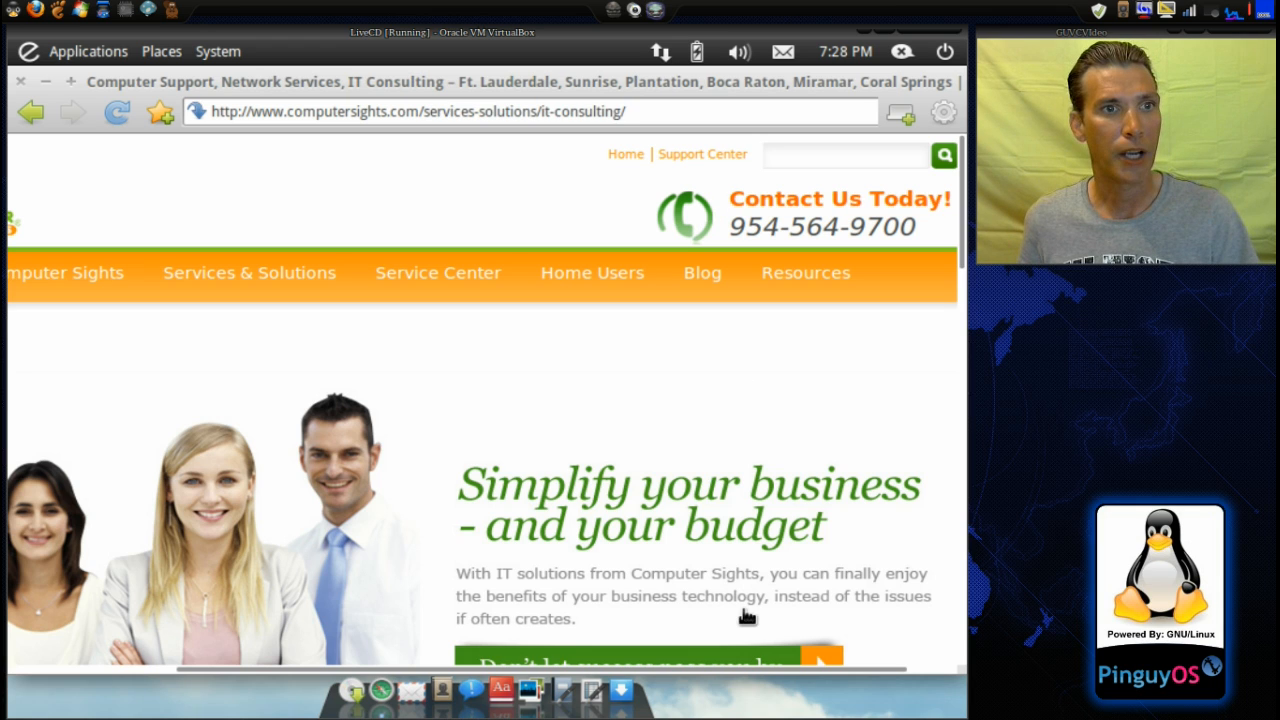
click(64, 272)
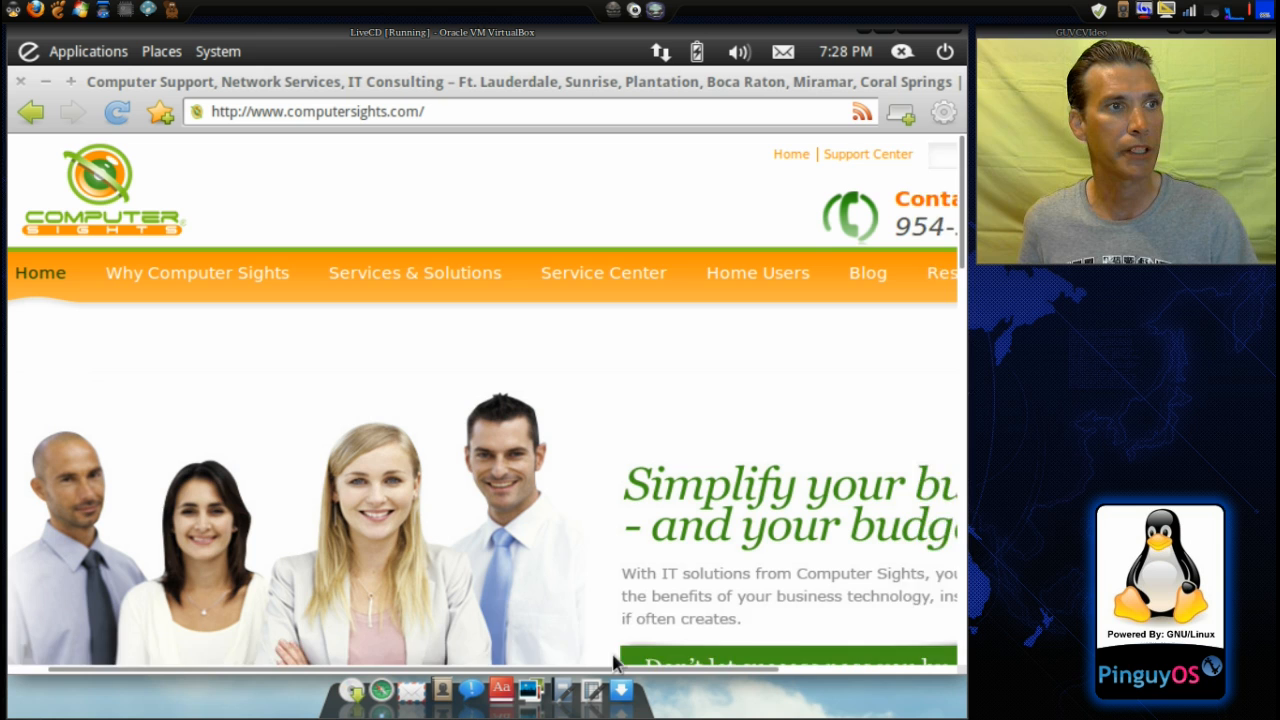
scroll(down, 3)
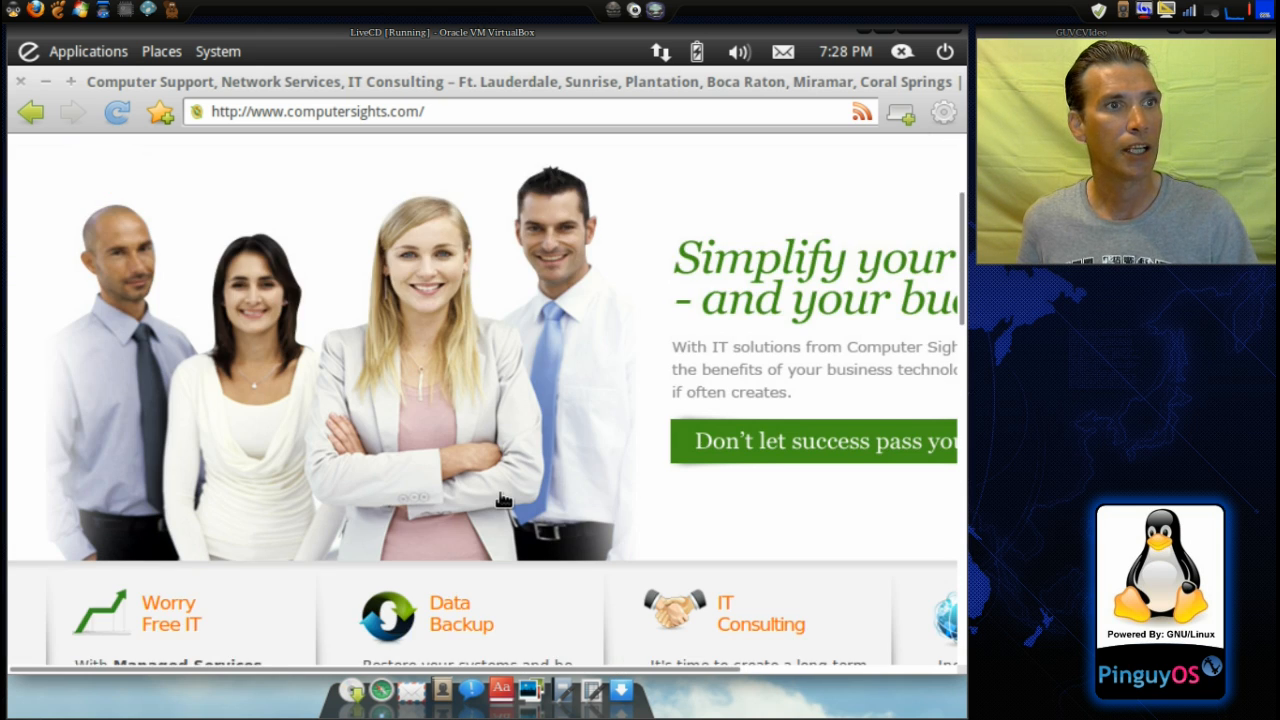
click(760, 612)
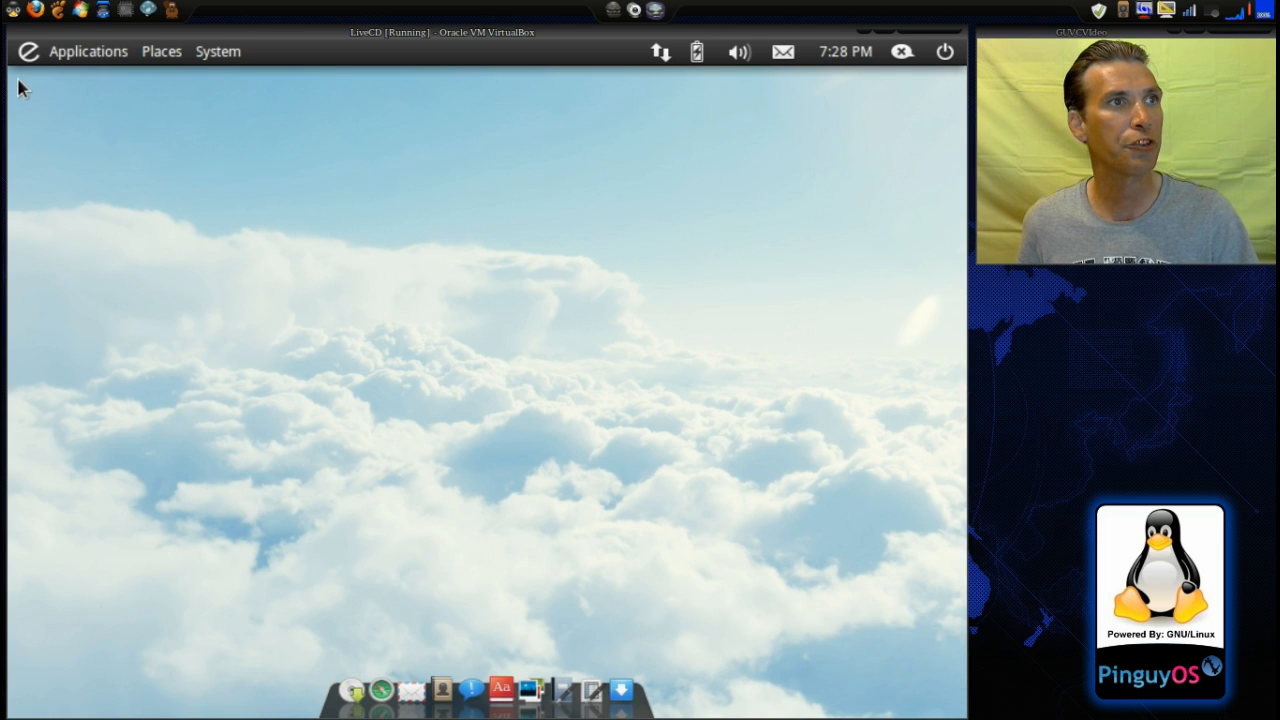
Step: Browse the Applications menu categories, then show the Places list of home folders
click(88, 52)
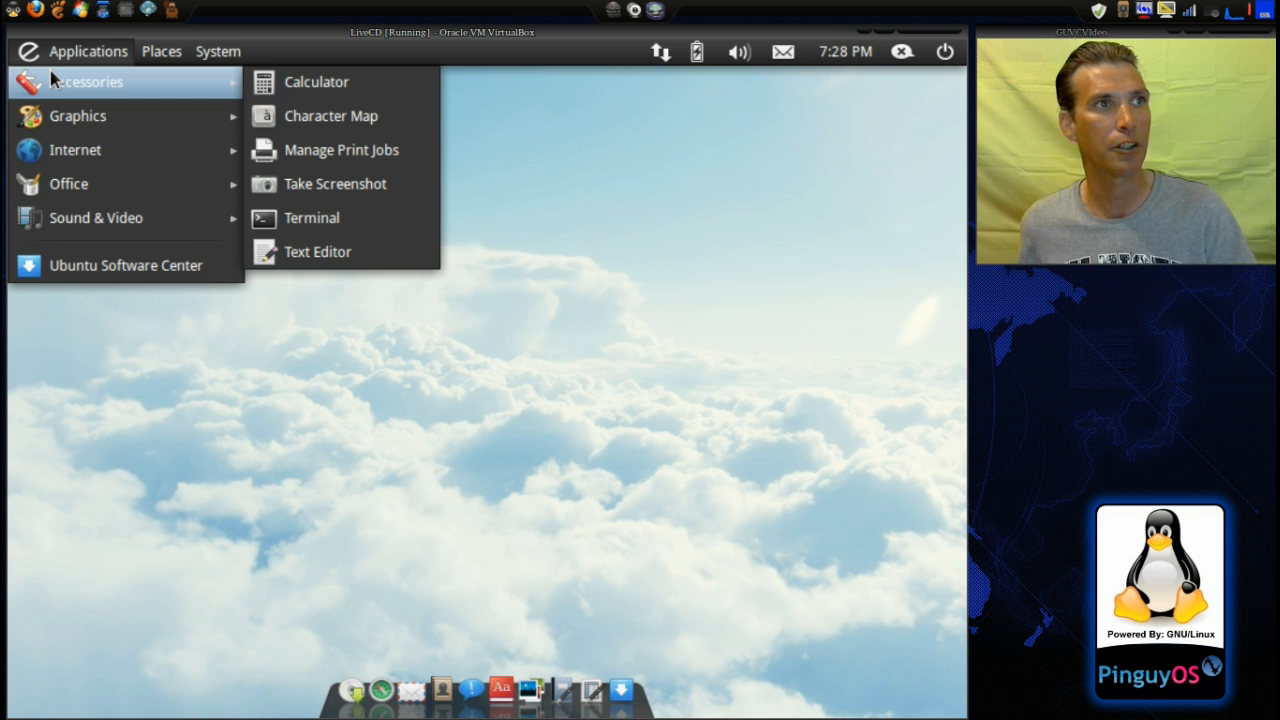
mouse_move(76, 116)
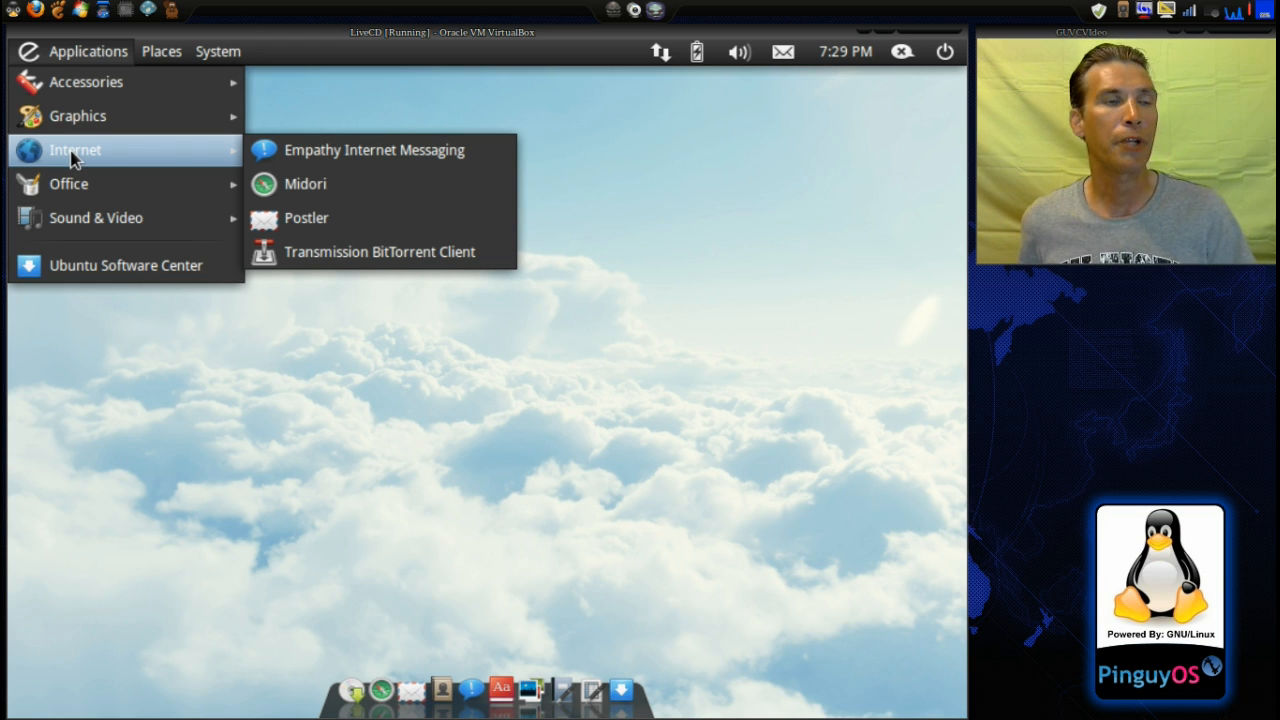
mouse_move(68, 184)
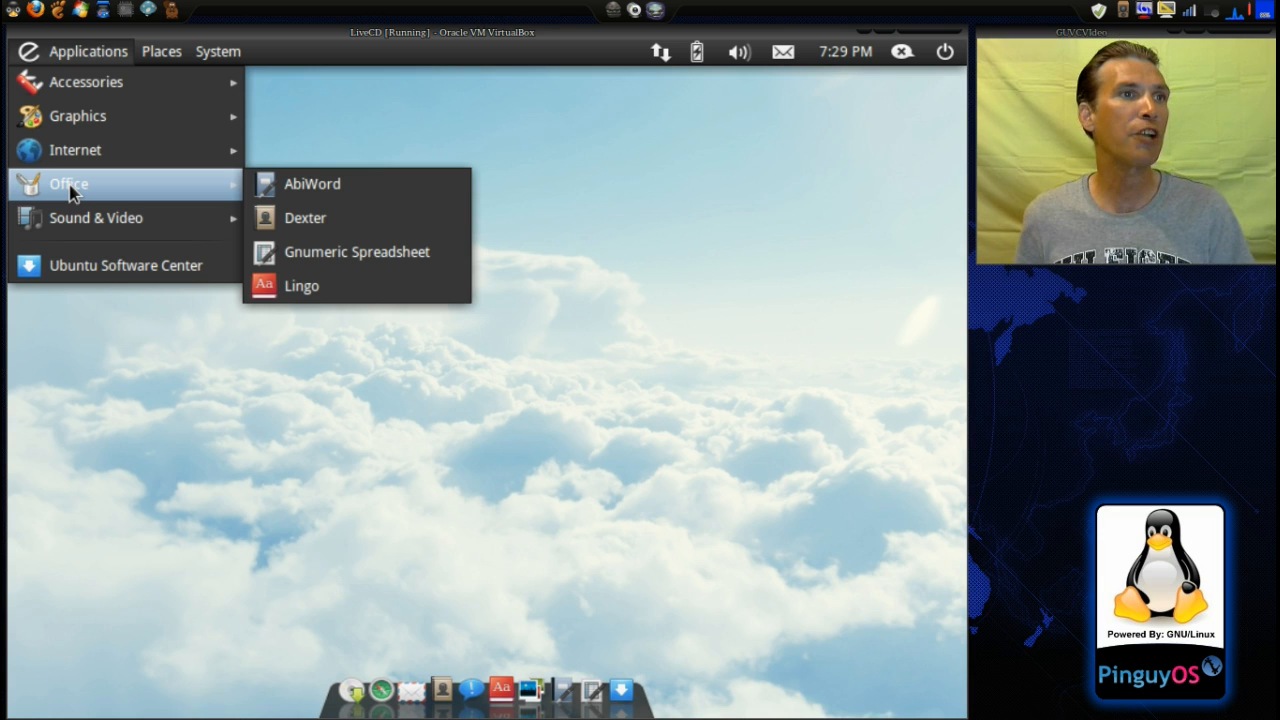
mouse_move(96, 218)
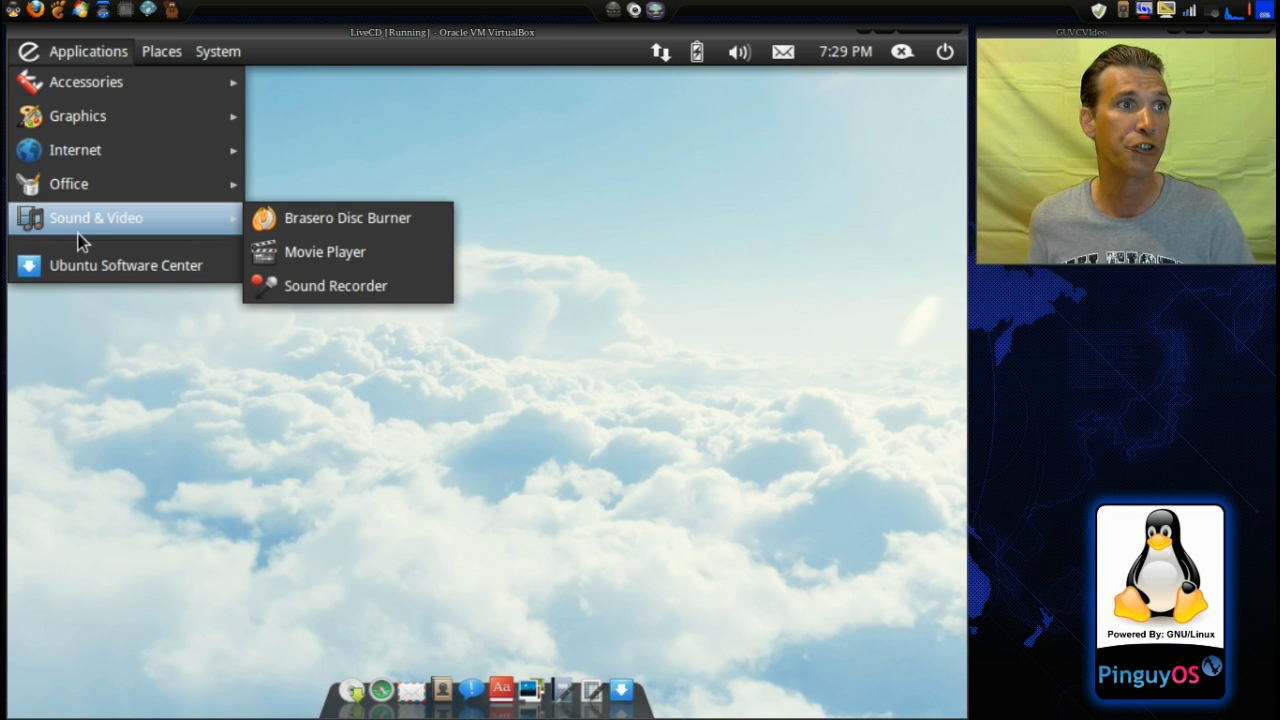
click(160, 52)
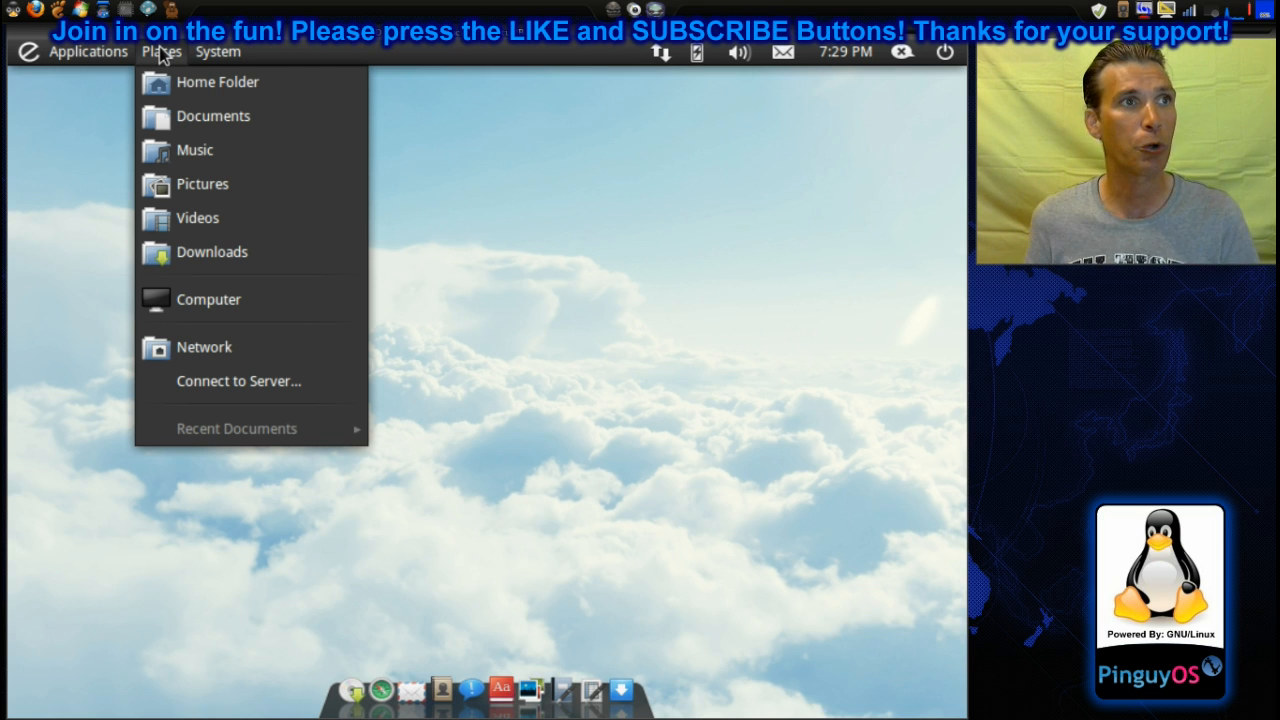
Step: Show the System menu with its Administration tools like package and update manager
click(218, 52)
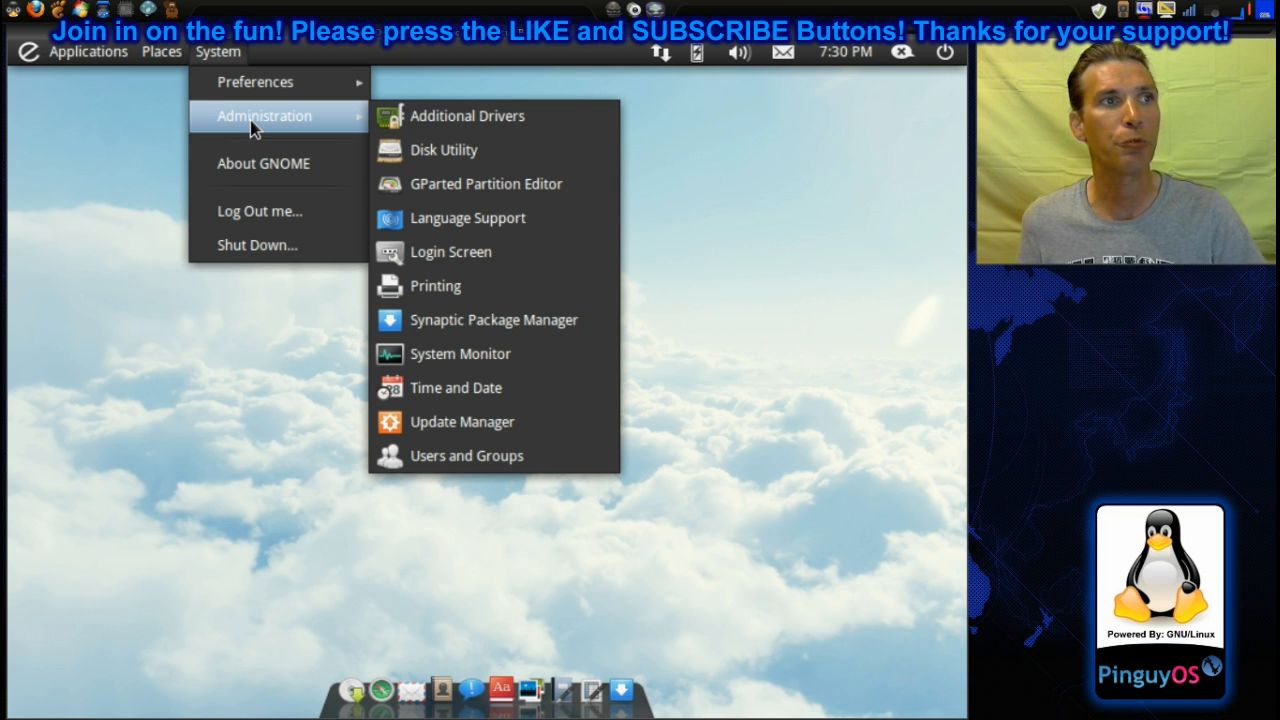
mouse_move(170, 336)
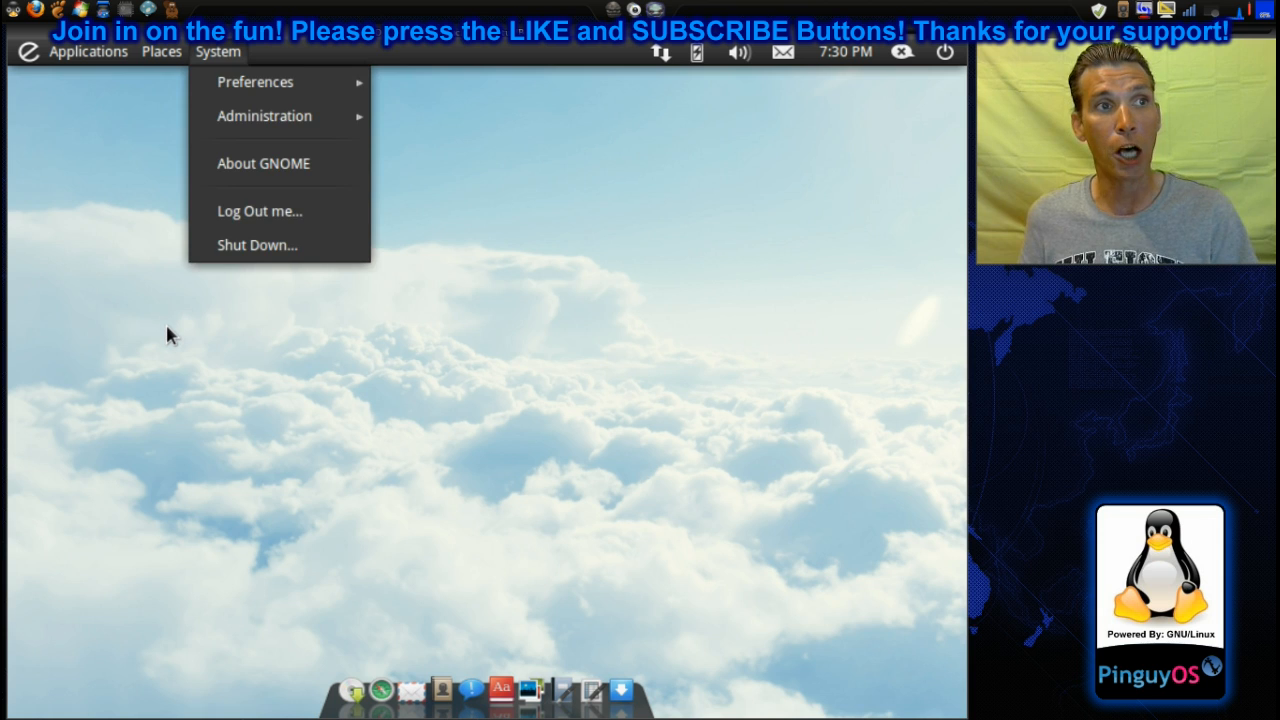